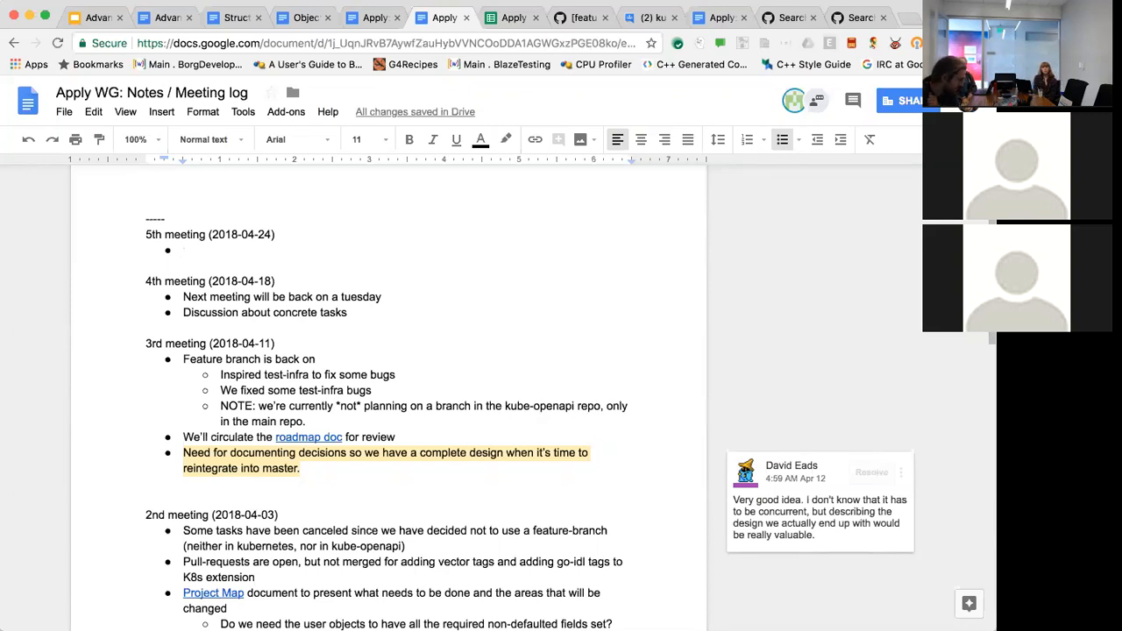
mouse_move(577, 203)
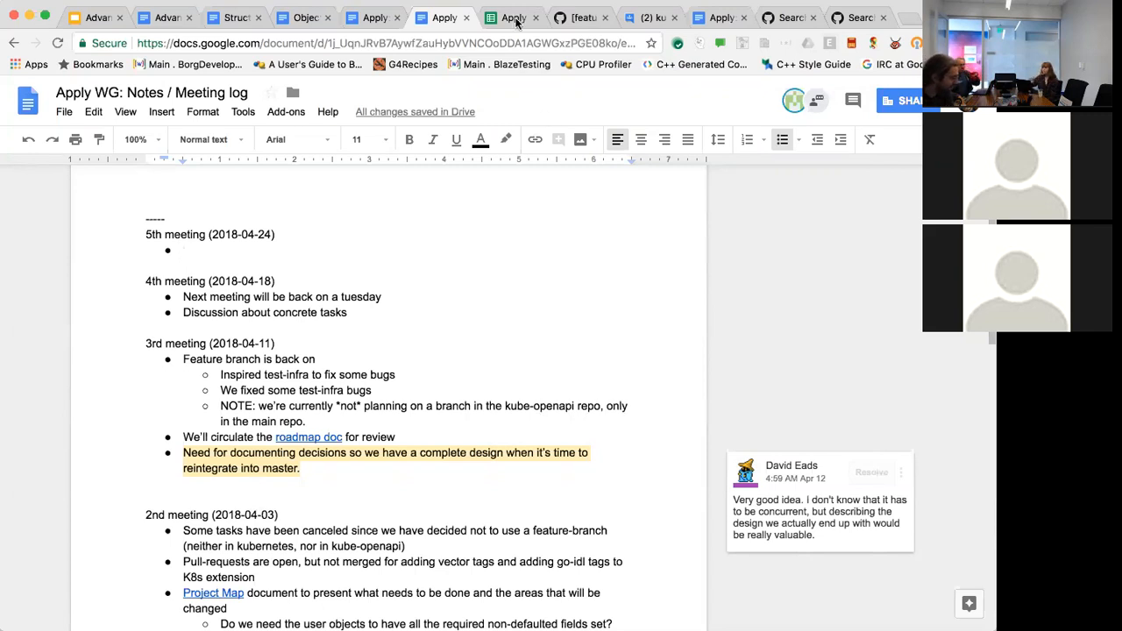
mouse_move(513, 18)
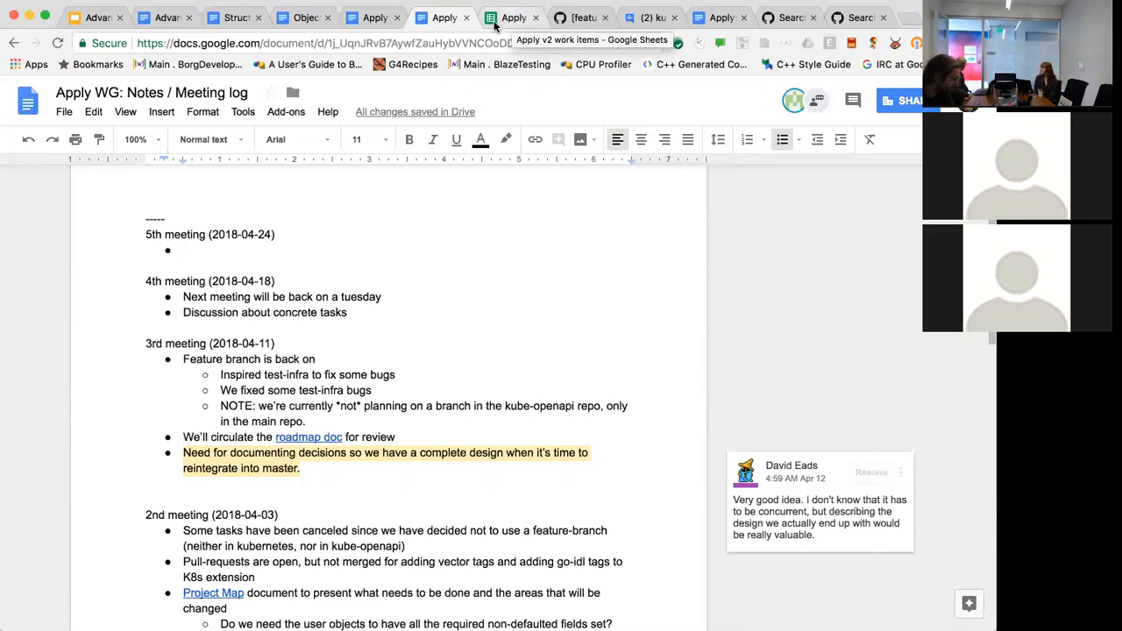
Record 4 under Done in? for the multi-value extension tags OpenAPI gen task
click(513, 17)
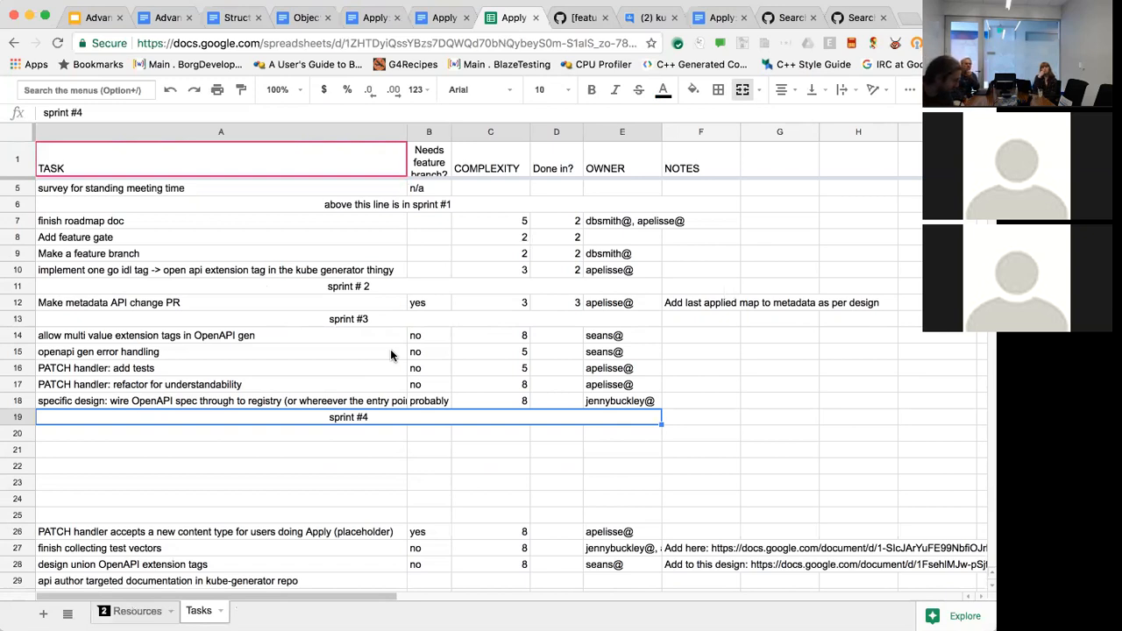
mouse_move(539, 343)
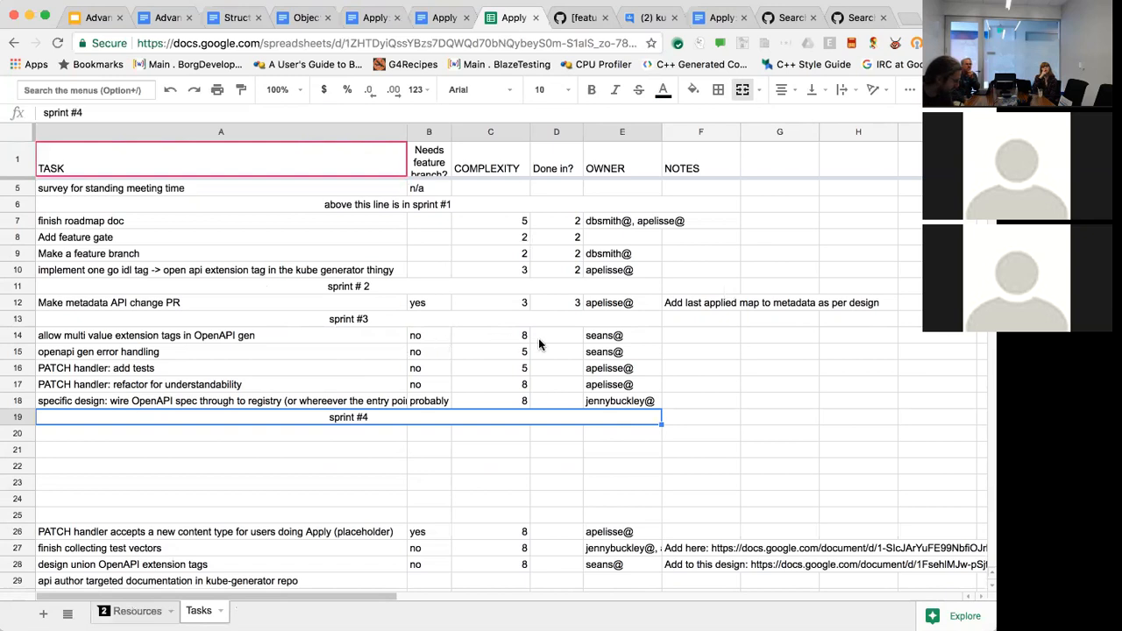
click(219, 335)
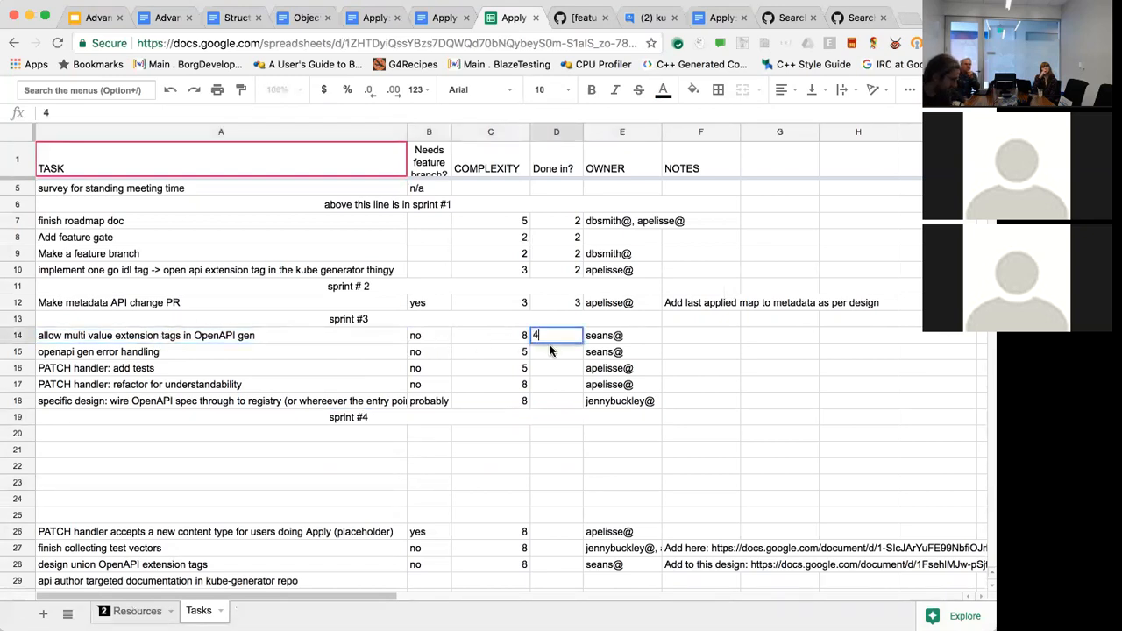
key(Return)
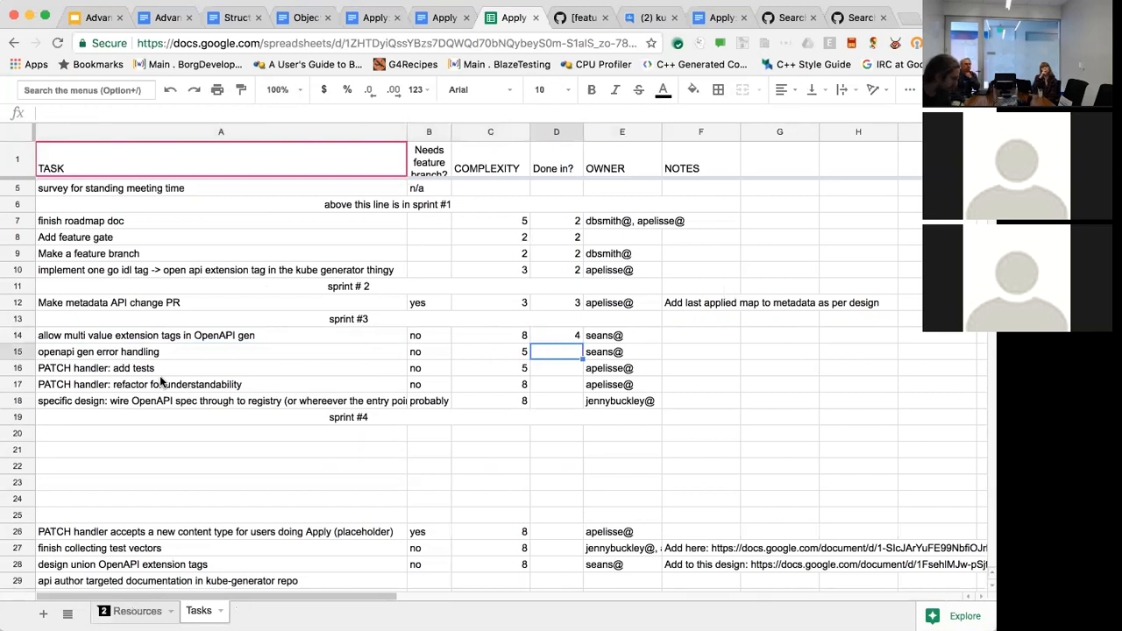
mouse_move(169, 366)
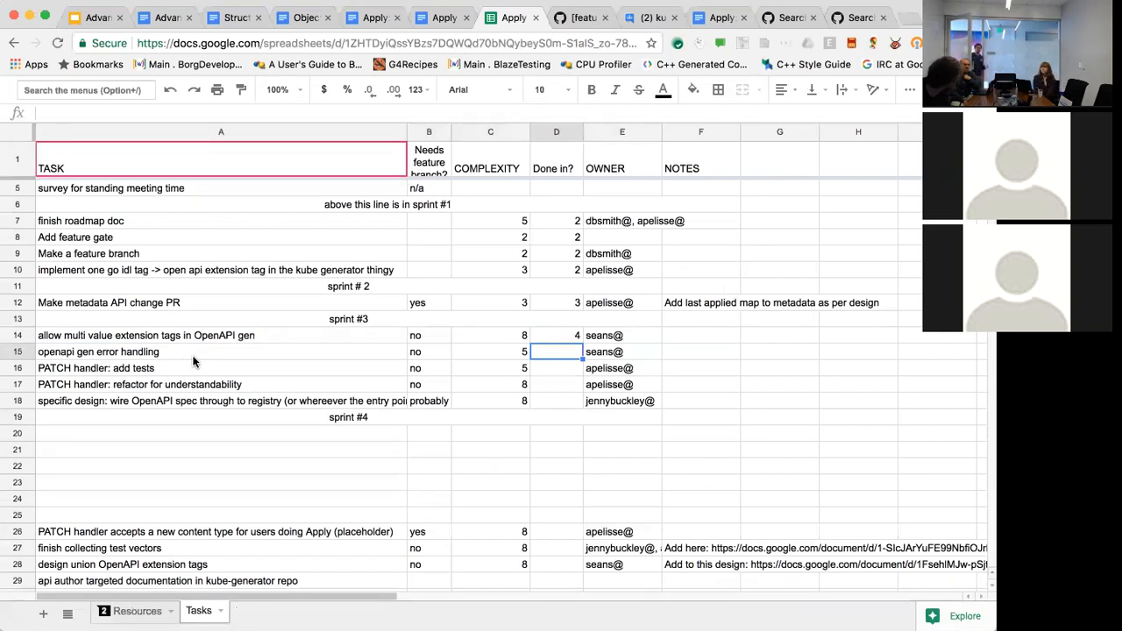
mouse_move(198, 356)
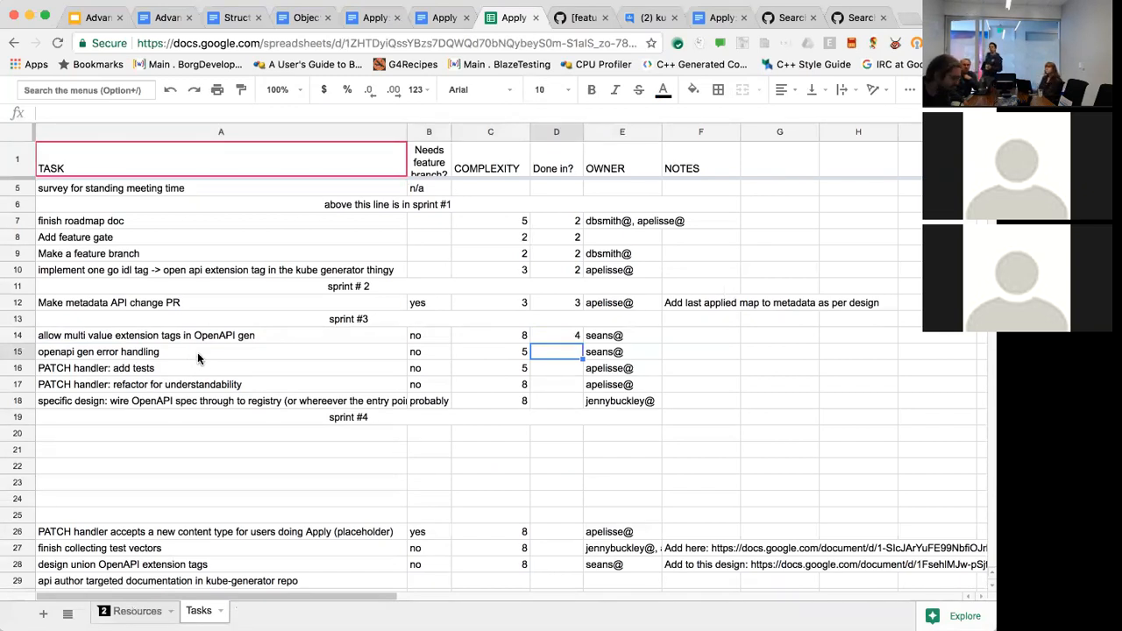
mouse_move(553, 368)
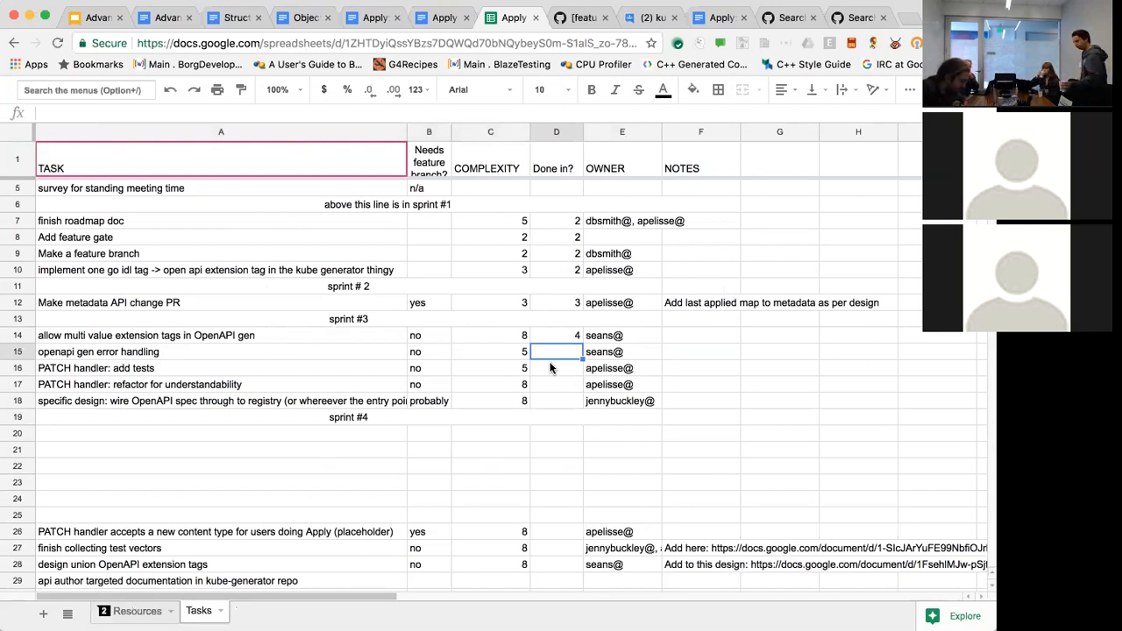
Check the Done in? cells of the add tests and refactoring tasks
click(556, 368)
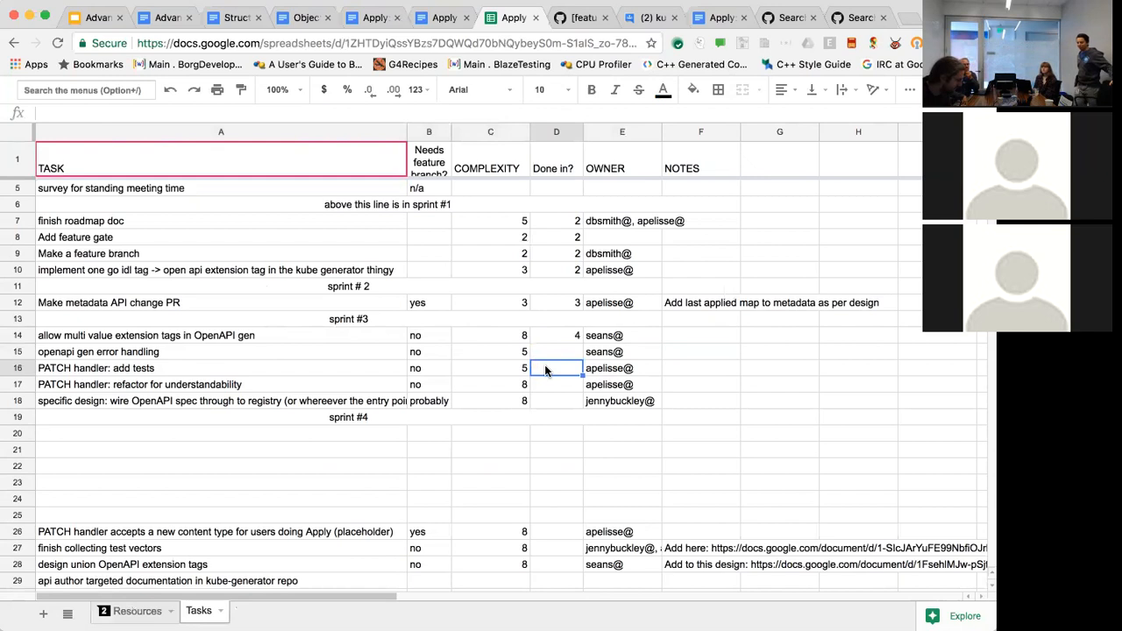
mouse_move(548, 370)
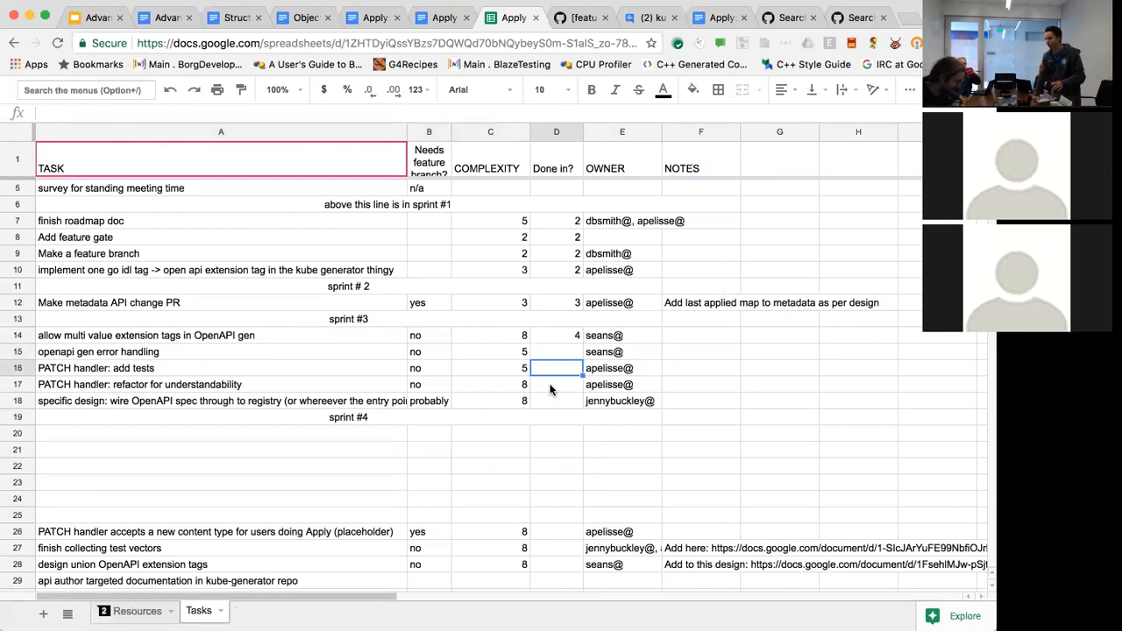
click(556, 384)
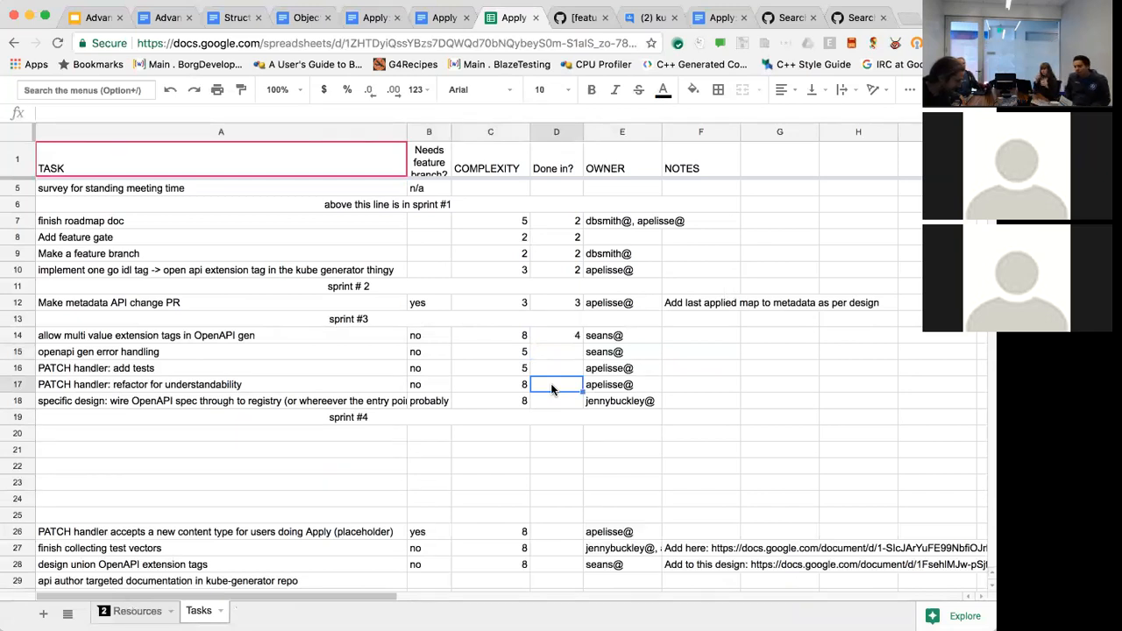
click(622, 384)
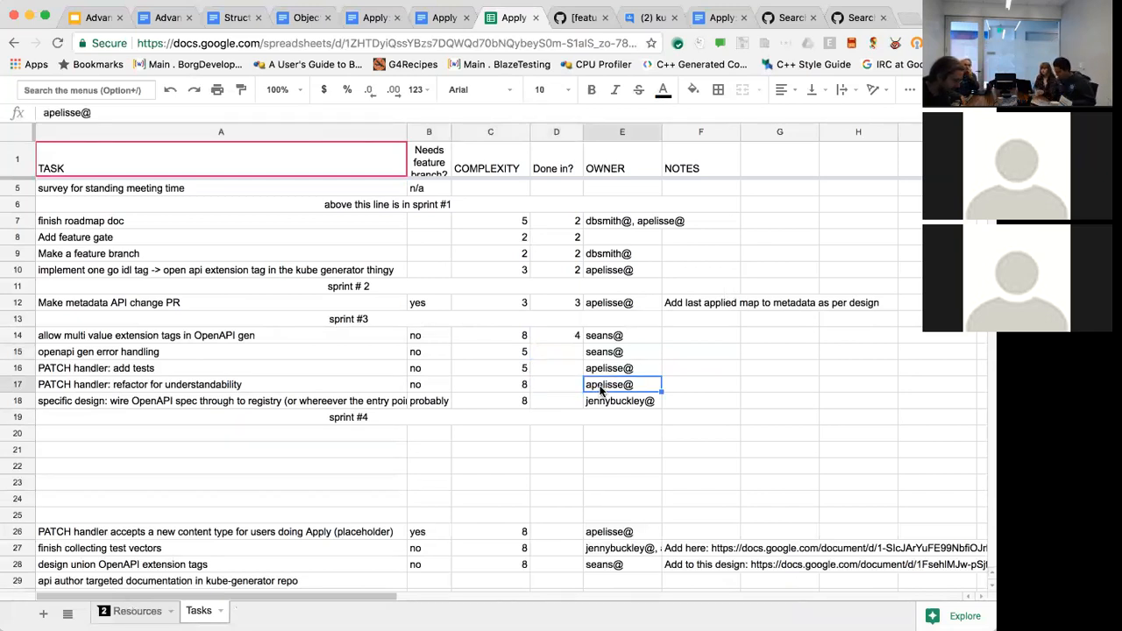
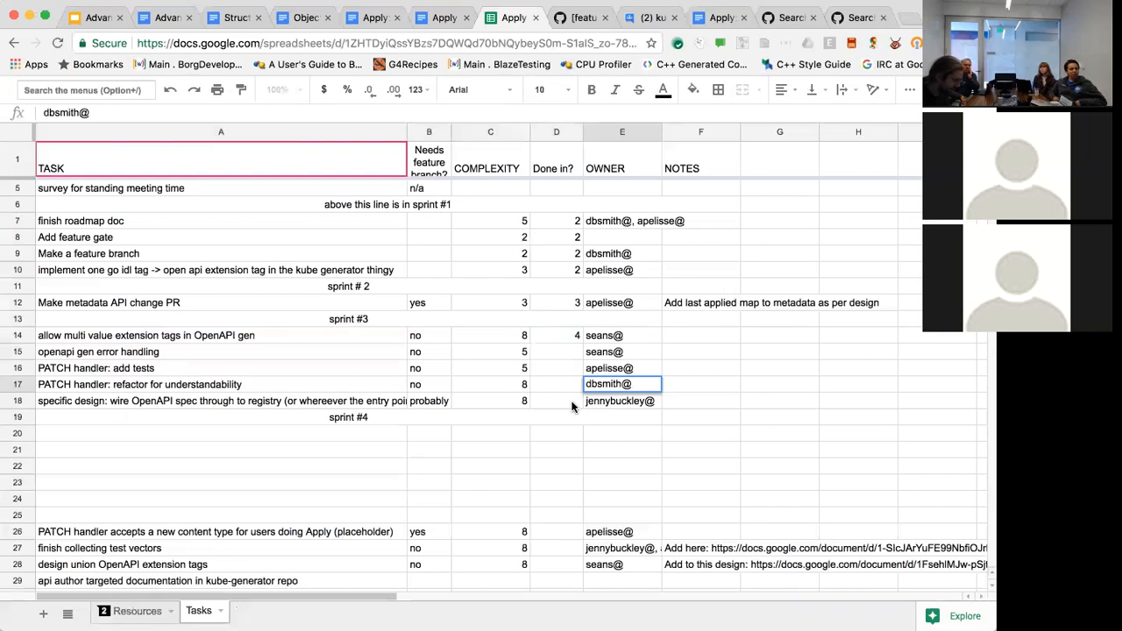
click(555, 401)
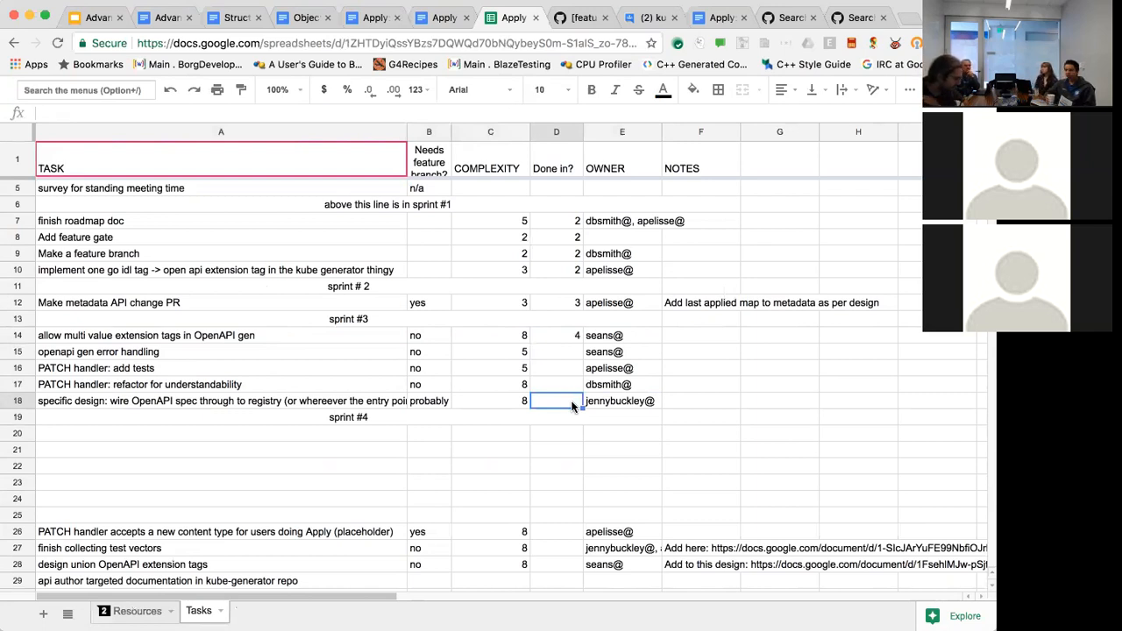
mouse_move(346, 404)
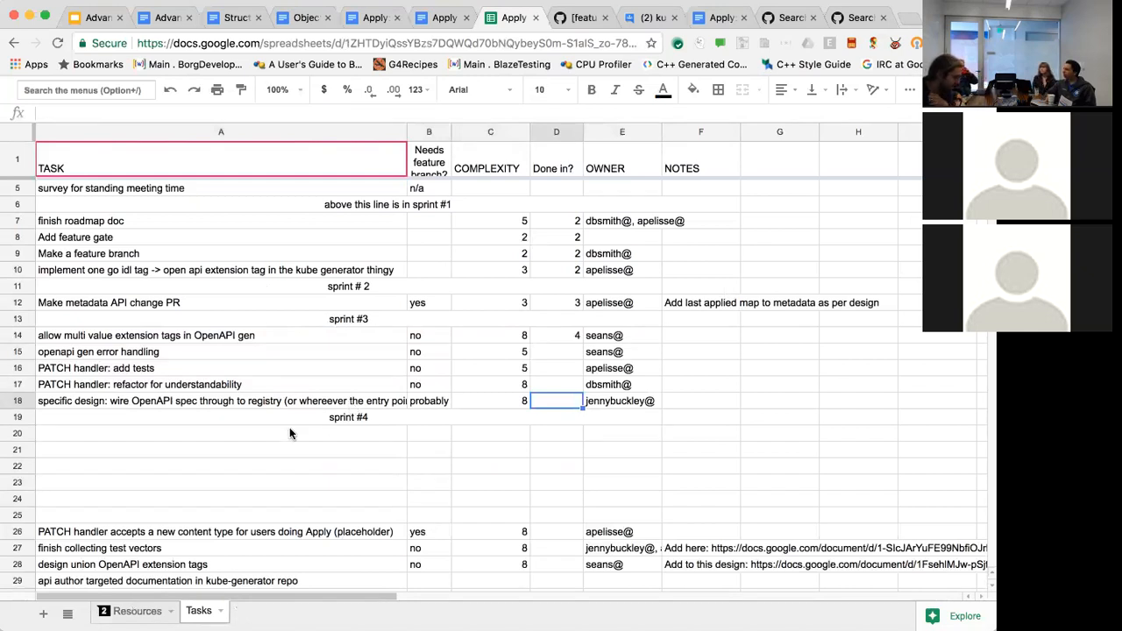
Place the sprint #4 divider above the four remaining tasks and a sprint #5 divider below them
click(348, 416)
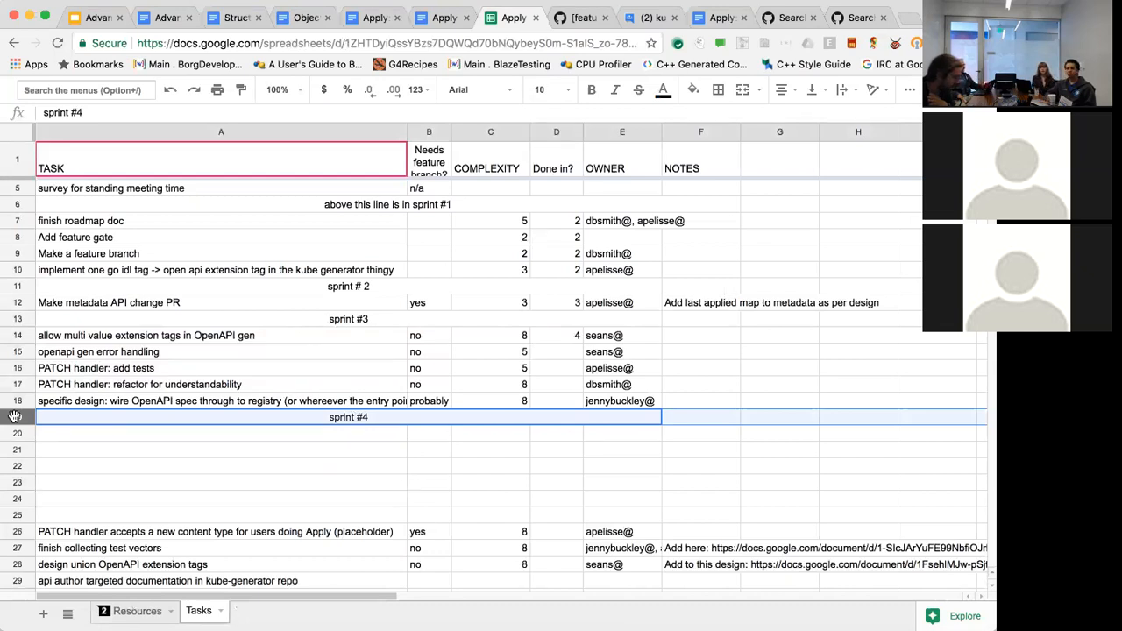
click(220, 433)
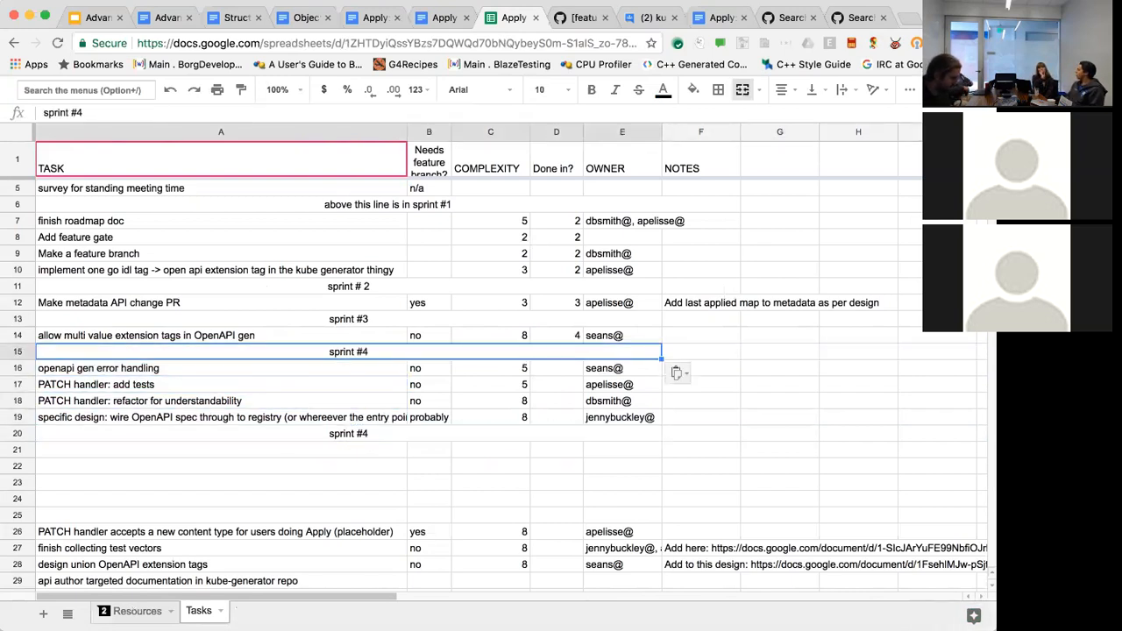
click(348, 433)
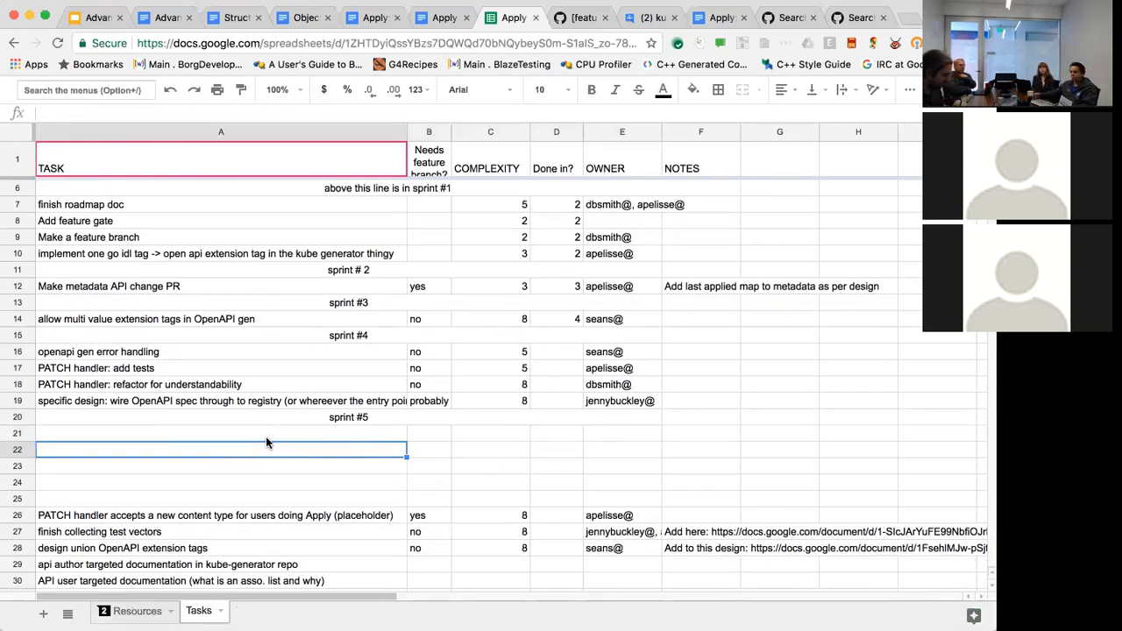
click(219, 433)
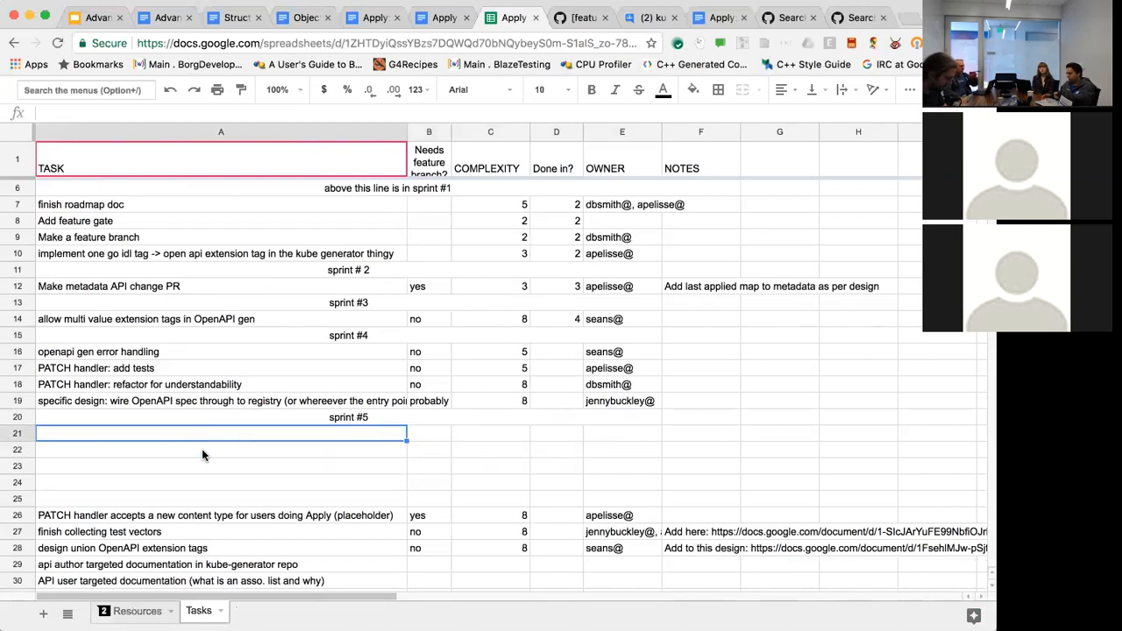
text(Get changelog)
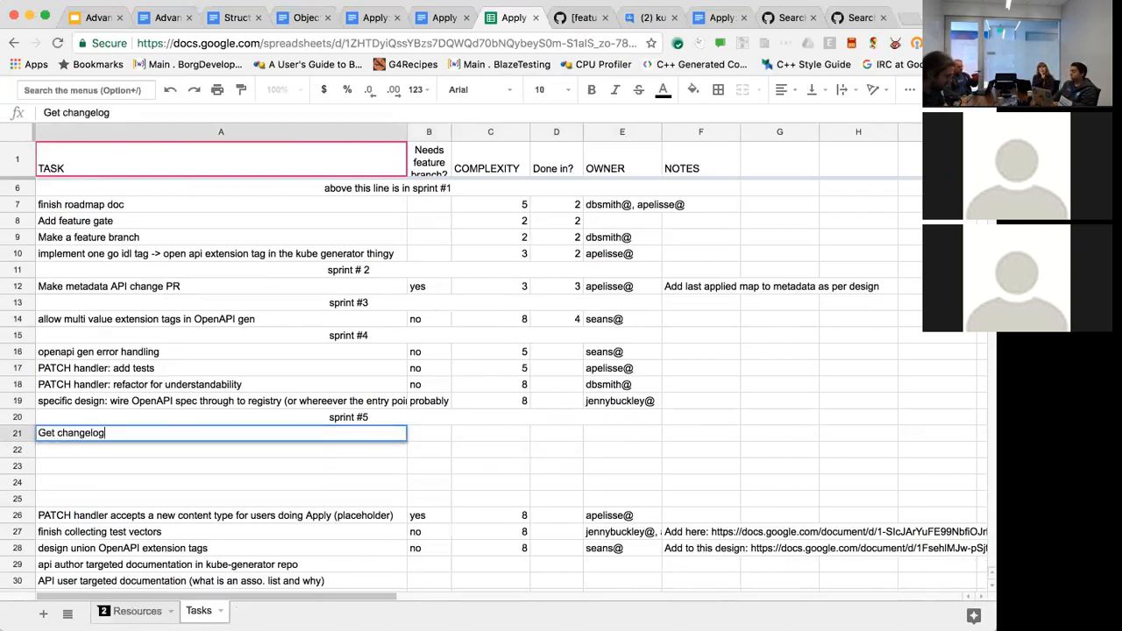
text(merged)
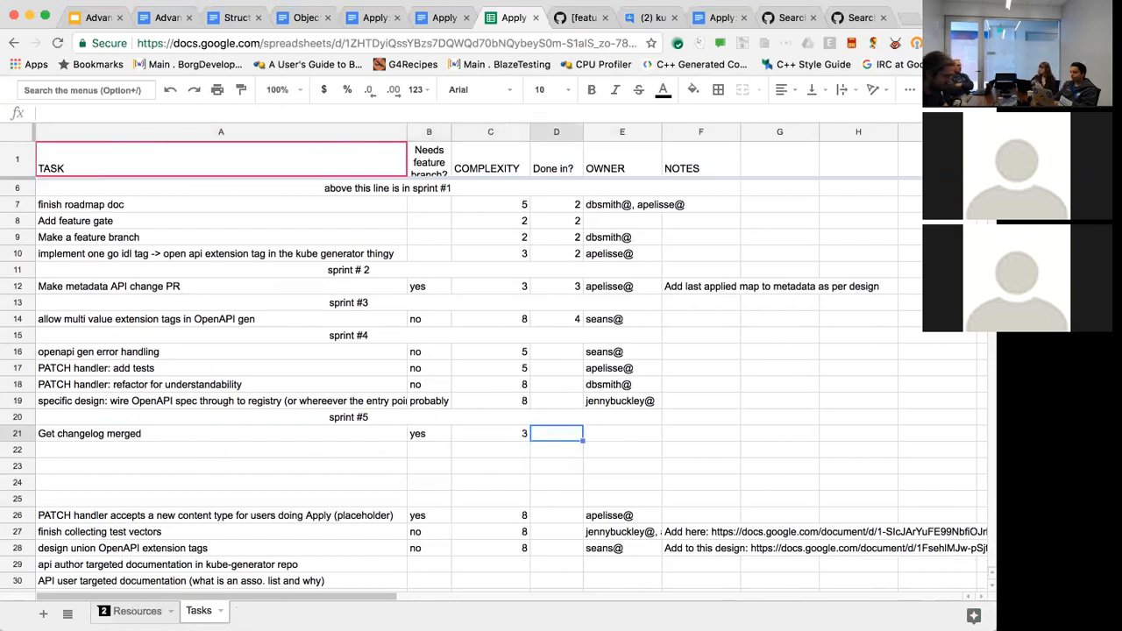
click(622, 433)
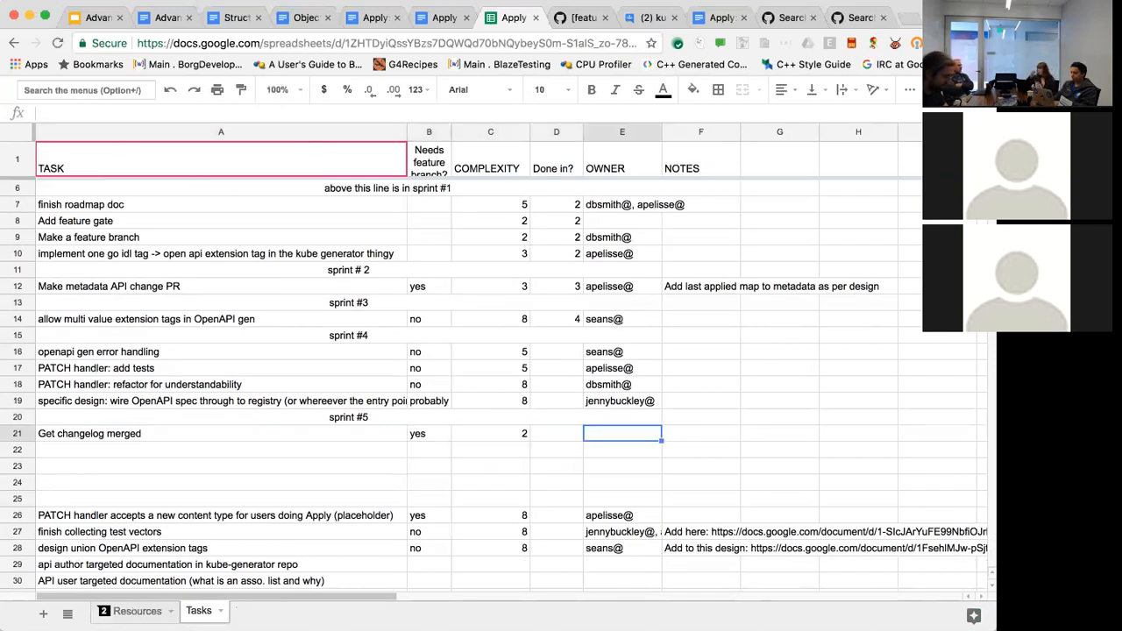
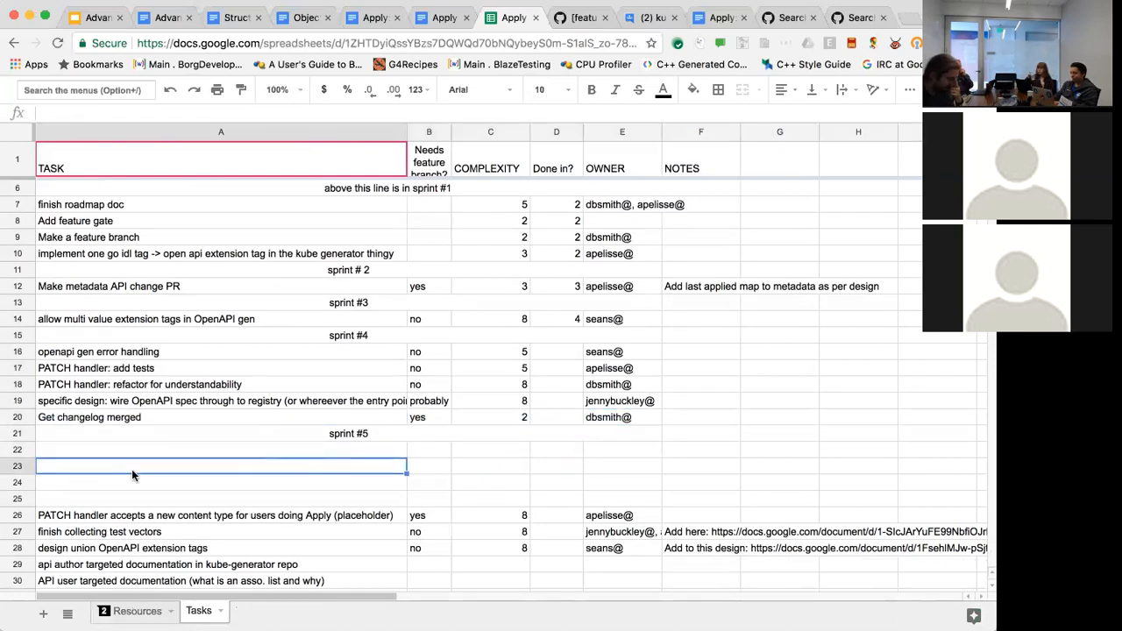
mouse_move(184, 430)
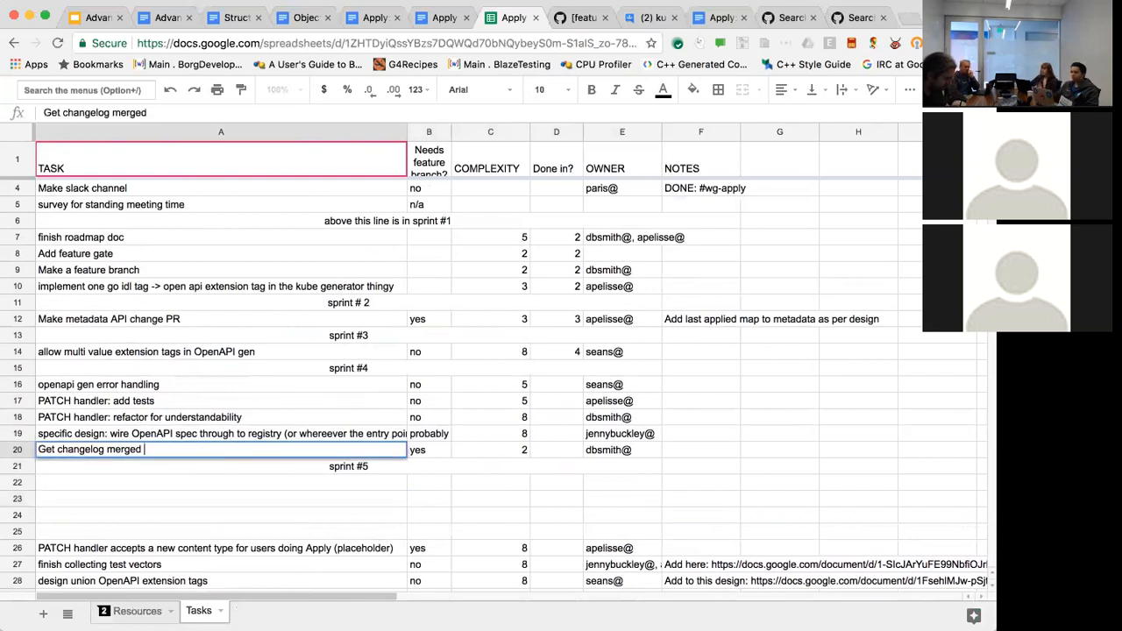
Append the task number (62814) to the Get changelog merged task name
text((628)
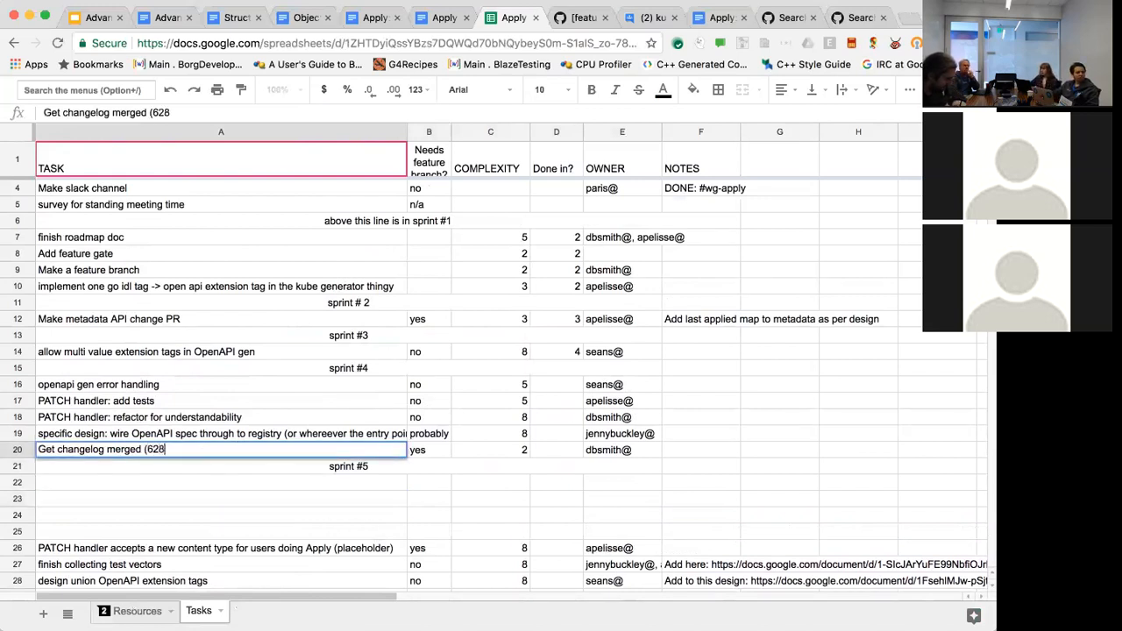
text(14))
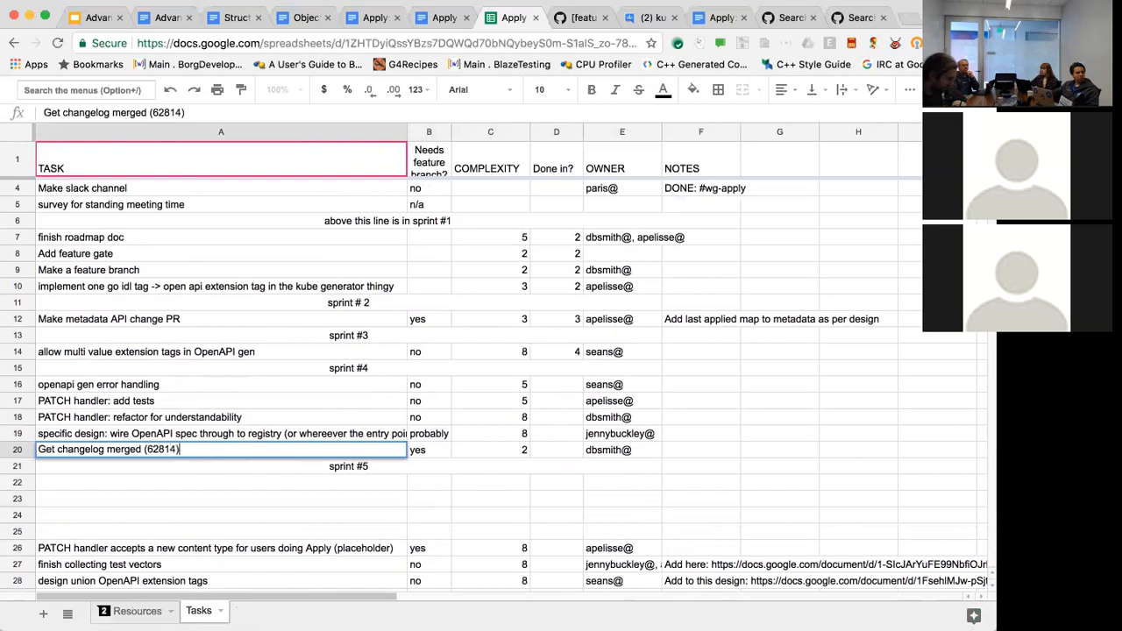
click(348, 466)
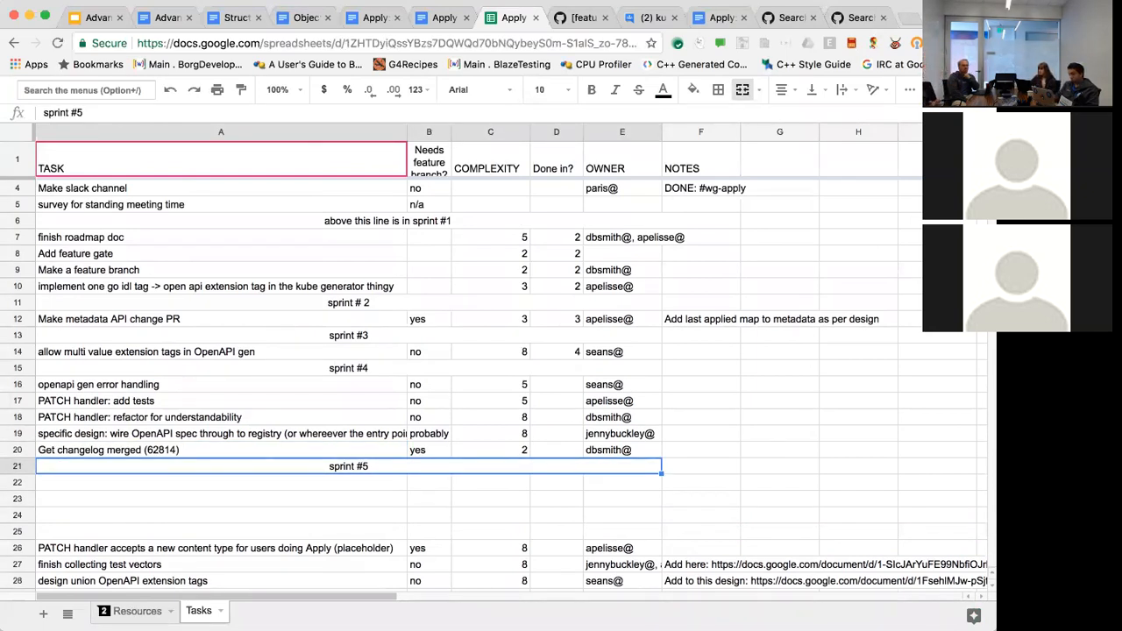
mouse_move(305, 489)
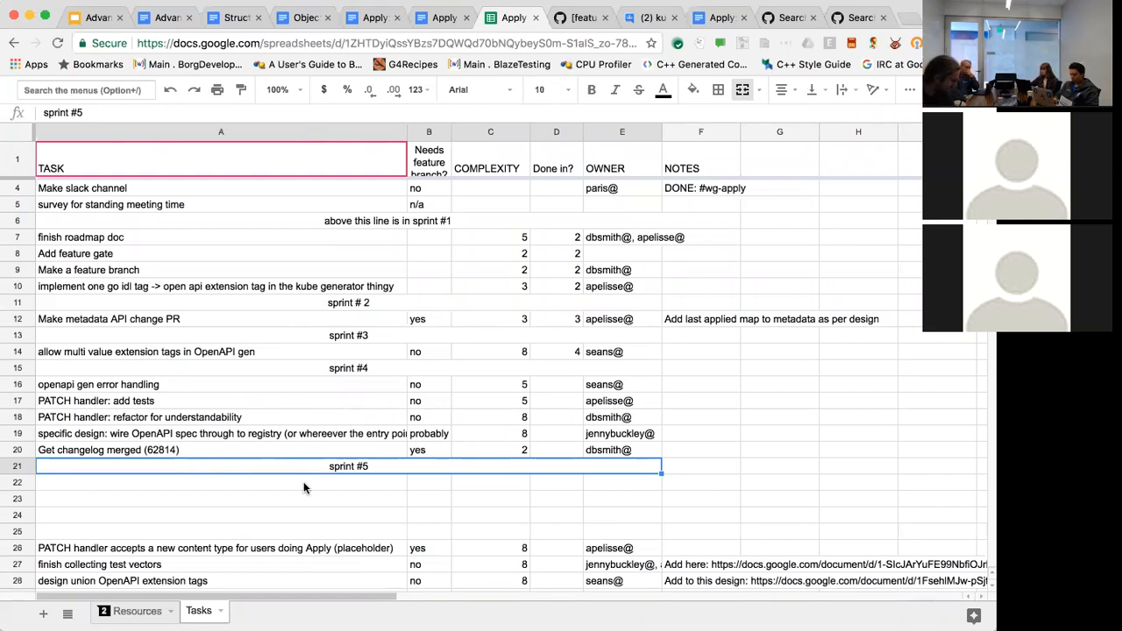
Name the new task Document IDL tags + more
click(164, 482)
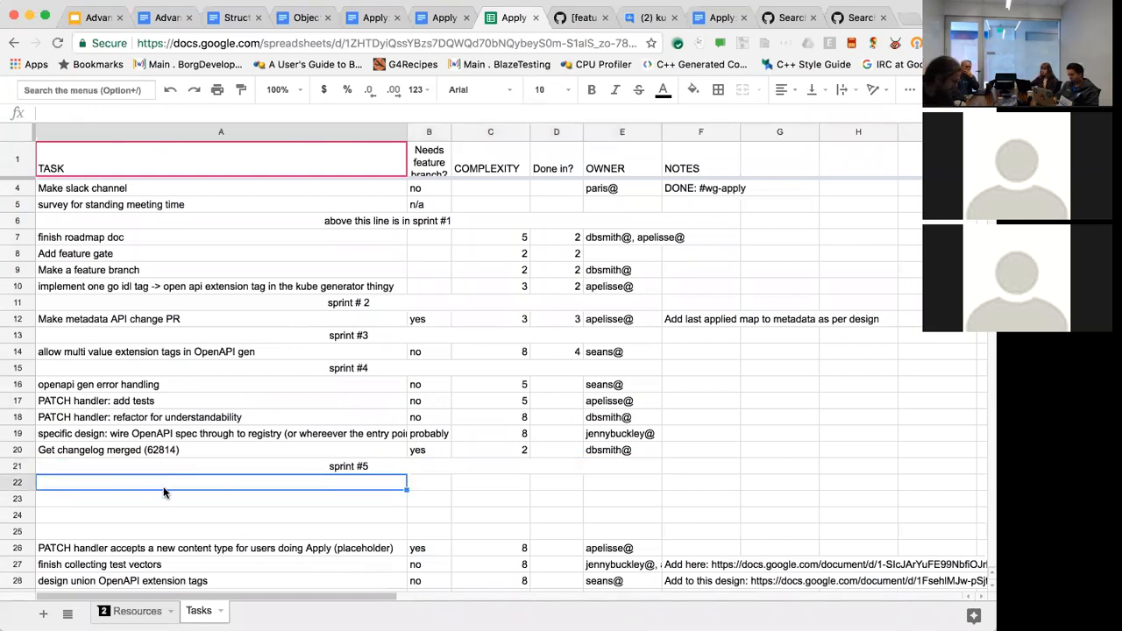
mouse_move(195, 493)
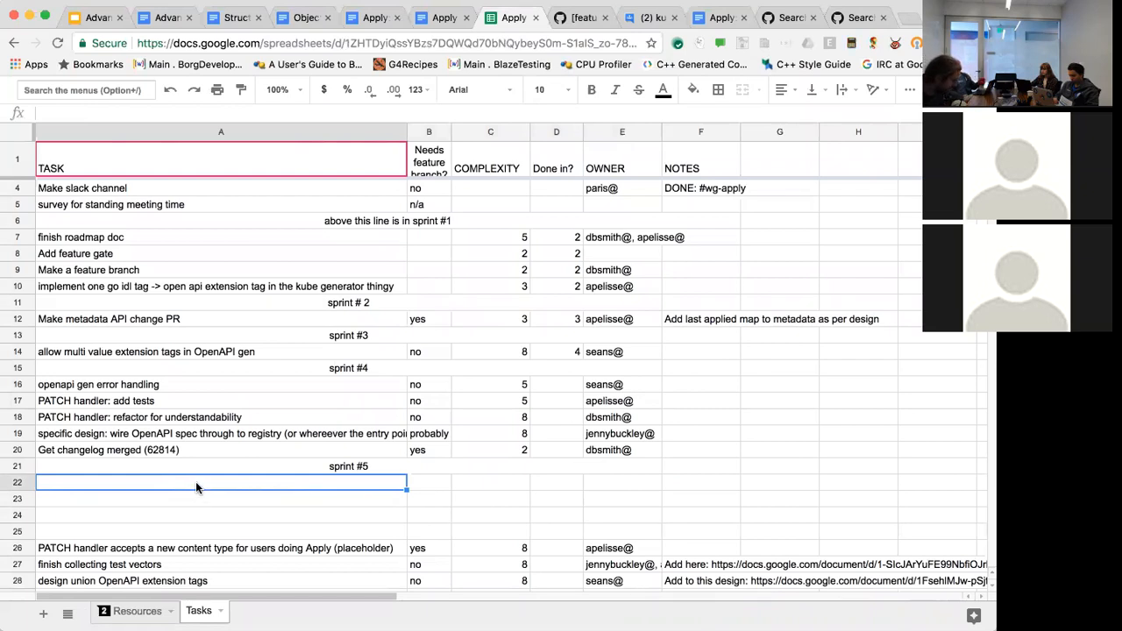
text(Document I)
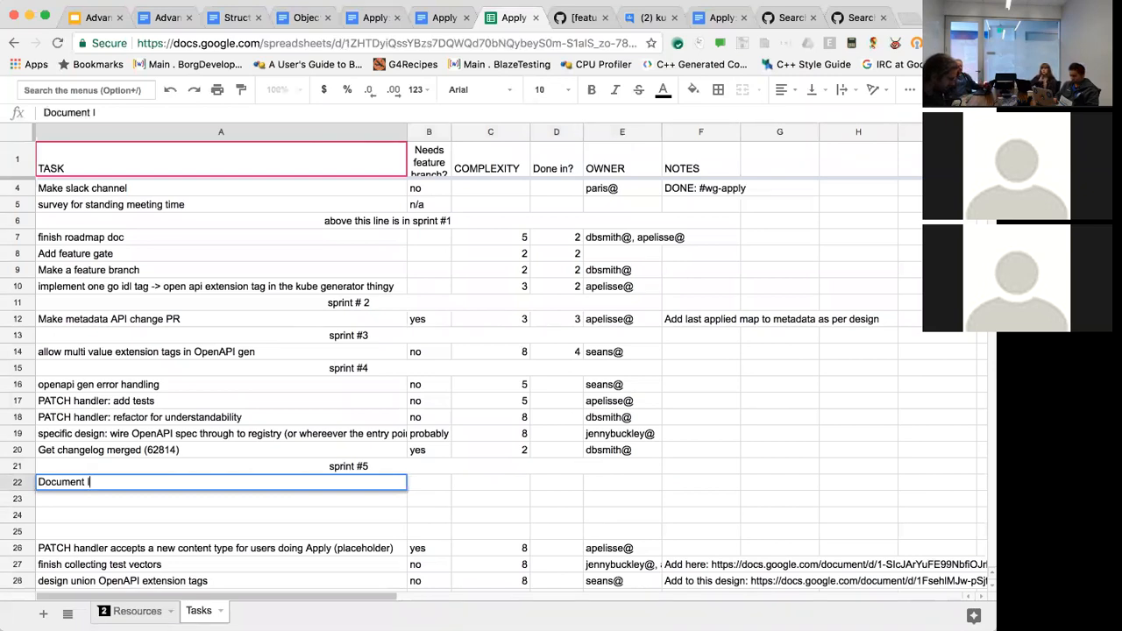
text(DL)
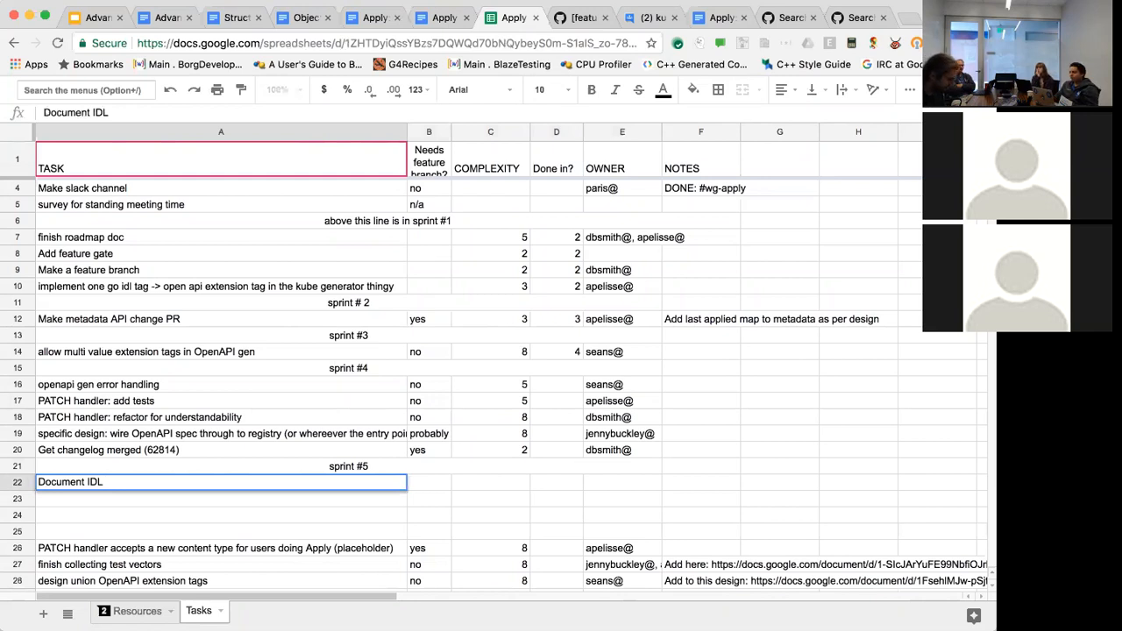
text(tags)
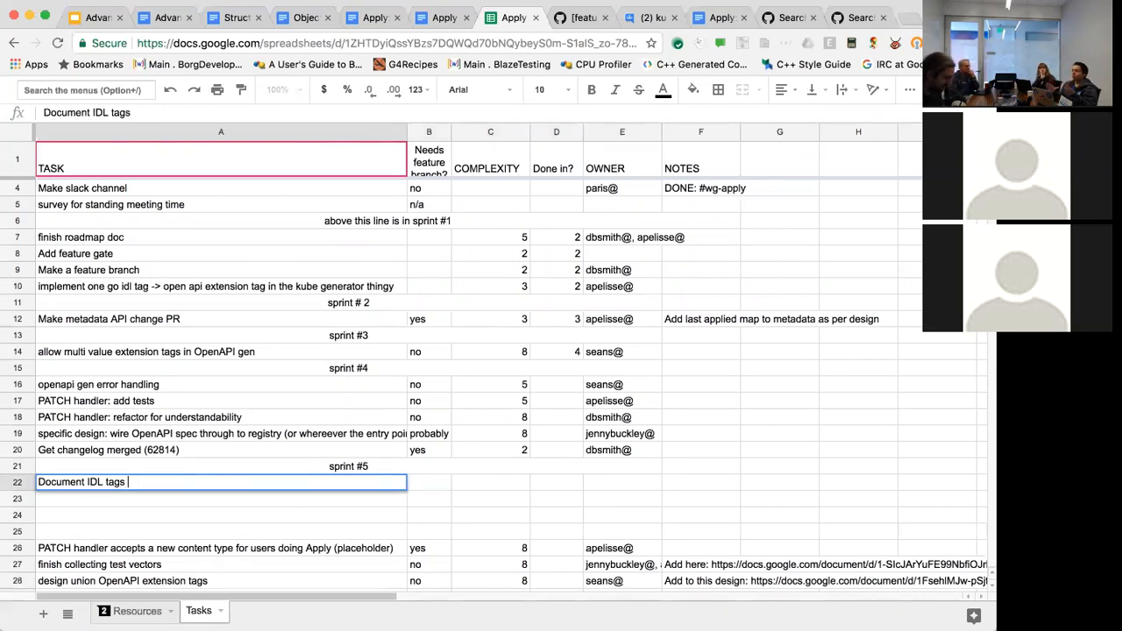
text(+ more)
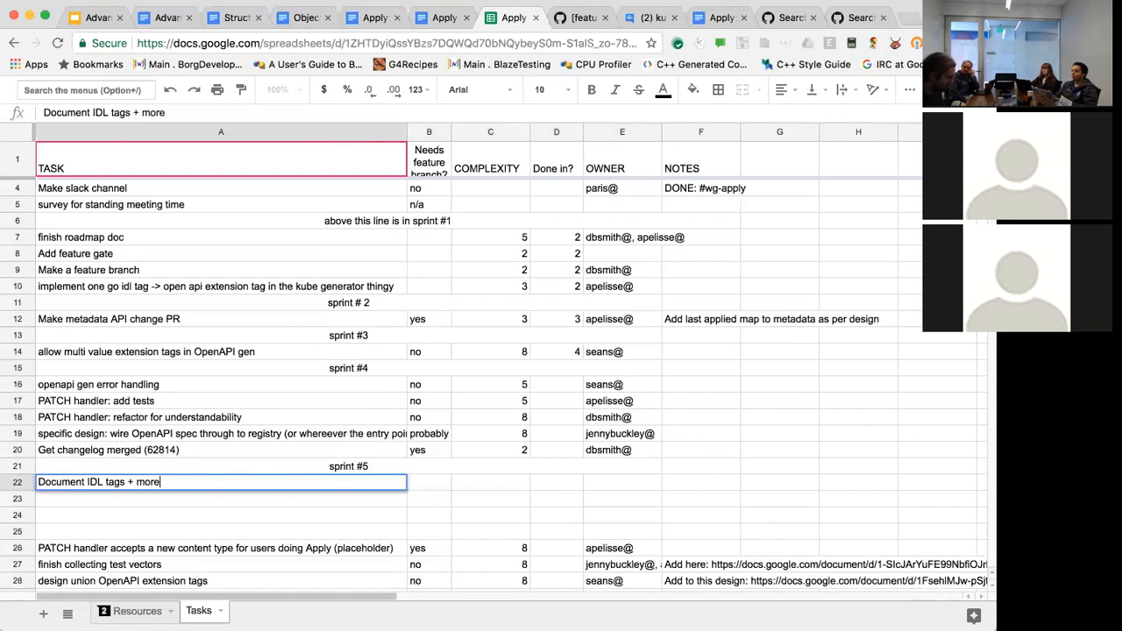
click(429, 482)
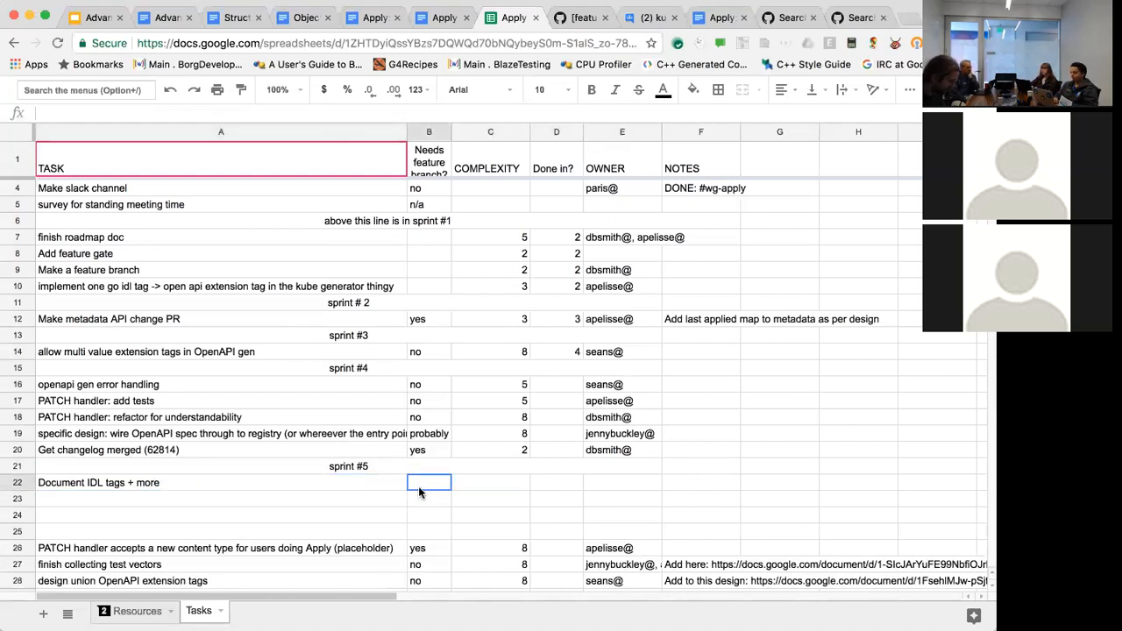
text(no)
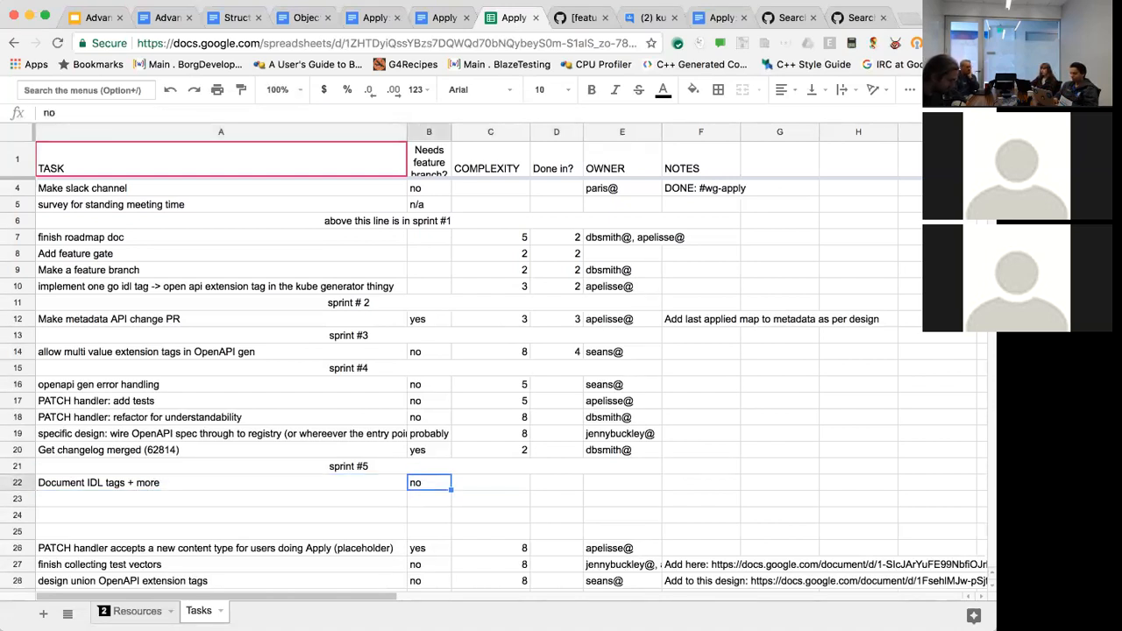
click(491, 483)
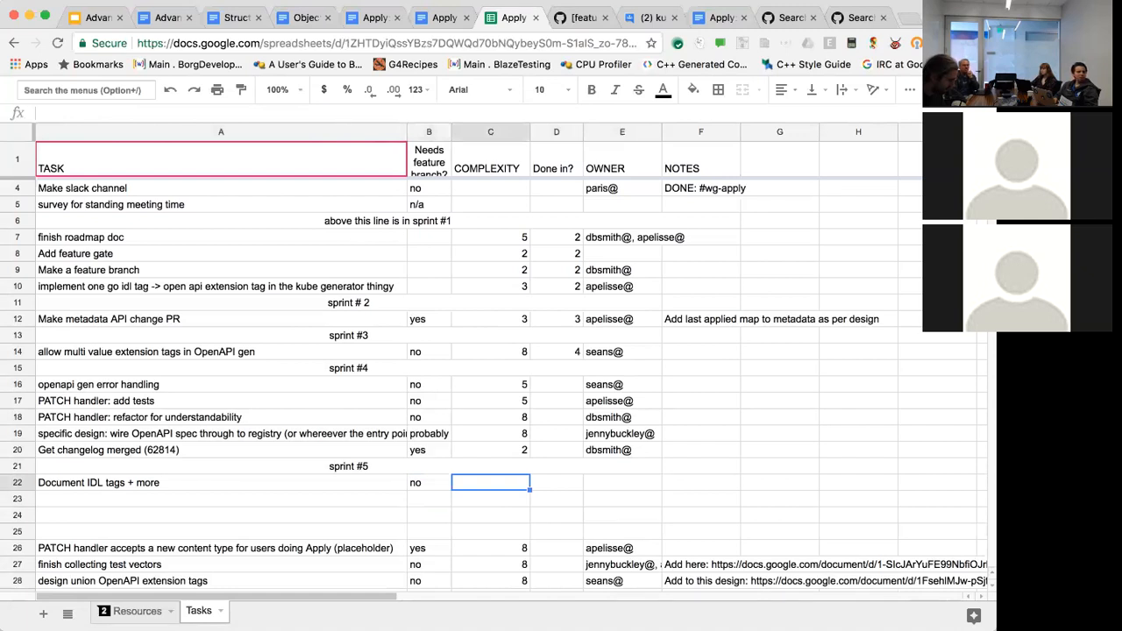
text(3)
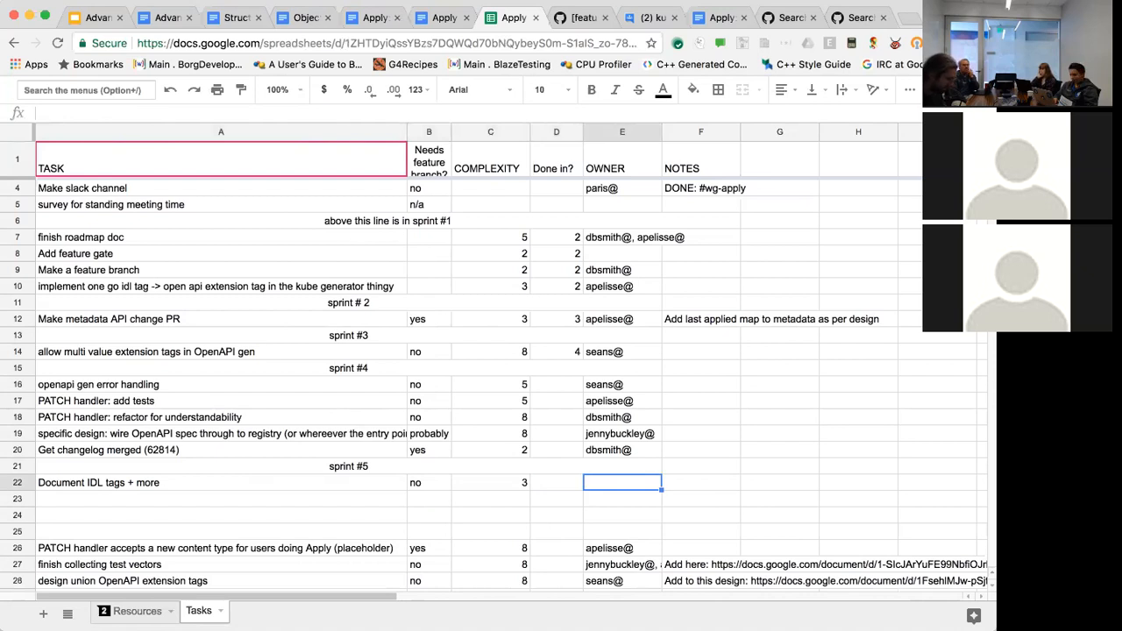
text(apeli)
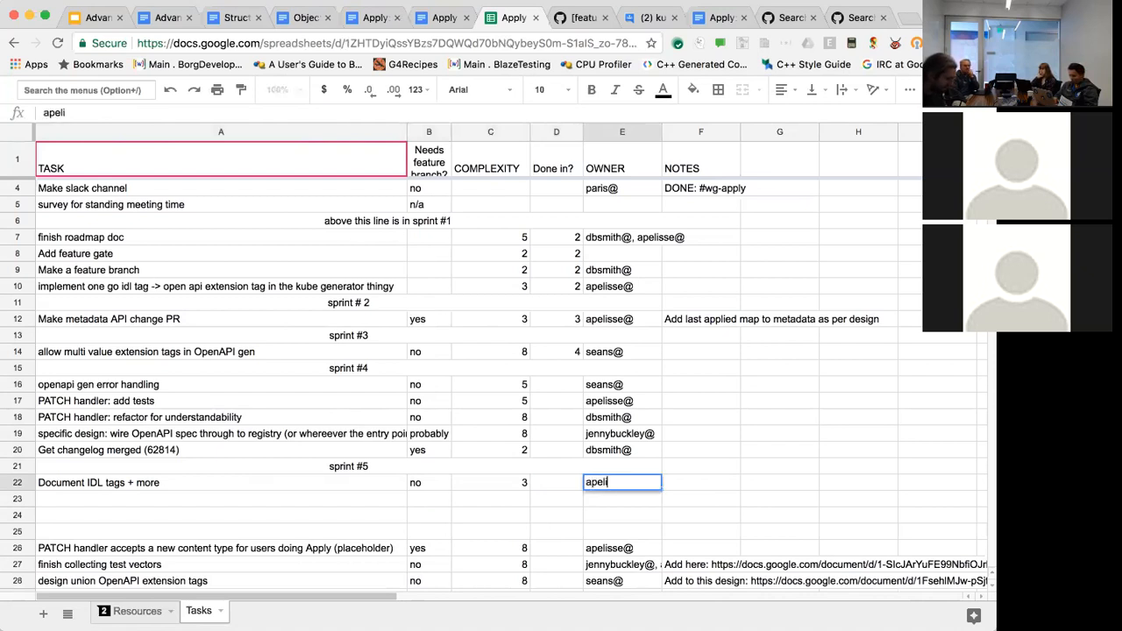
key(Return)
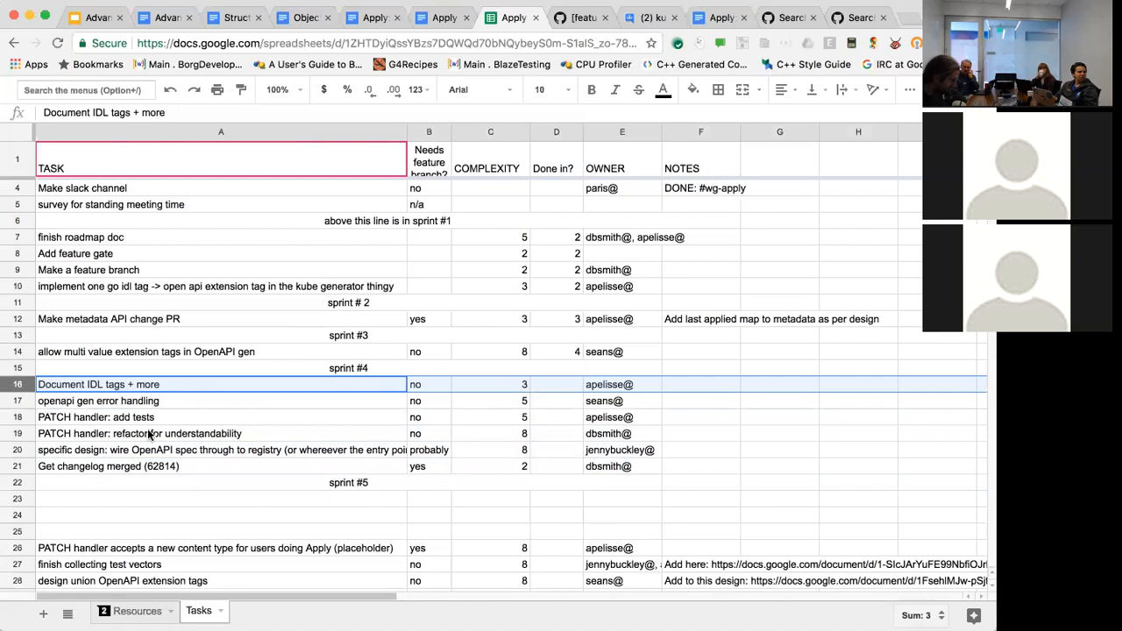
Rename the task to openapi gen error handling (list type validation)
click(98, 401)
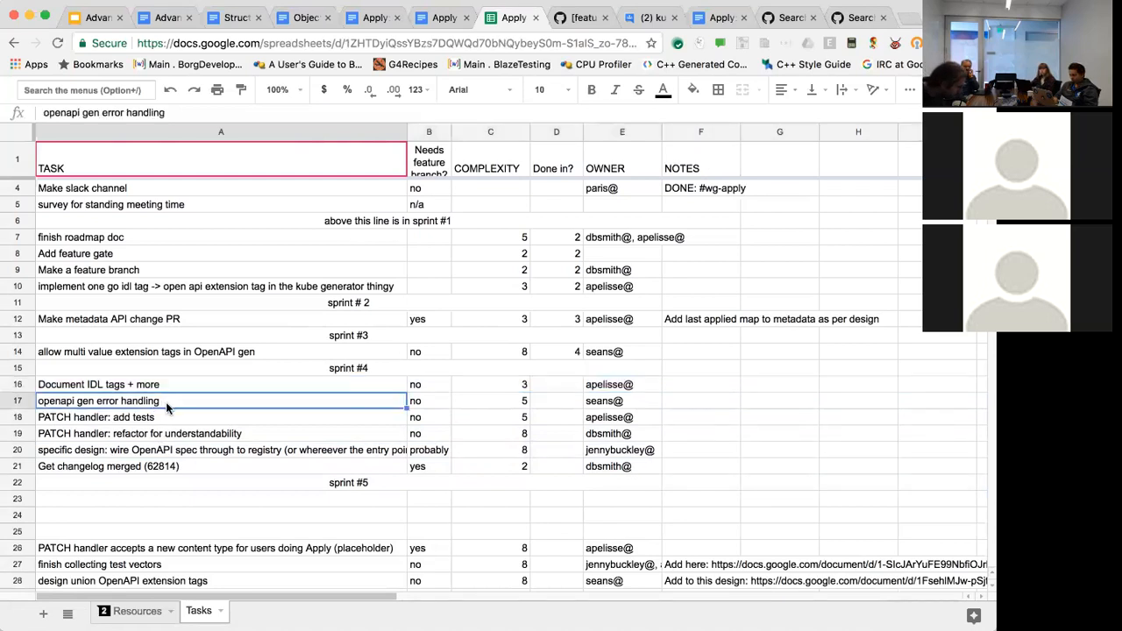
double_click(98, 400)
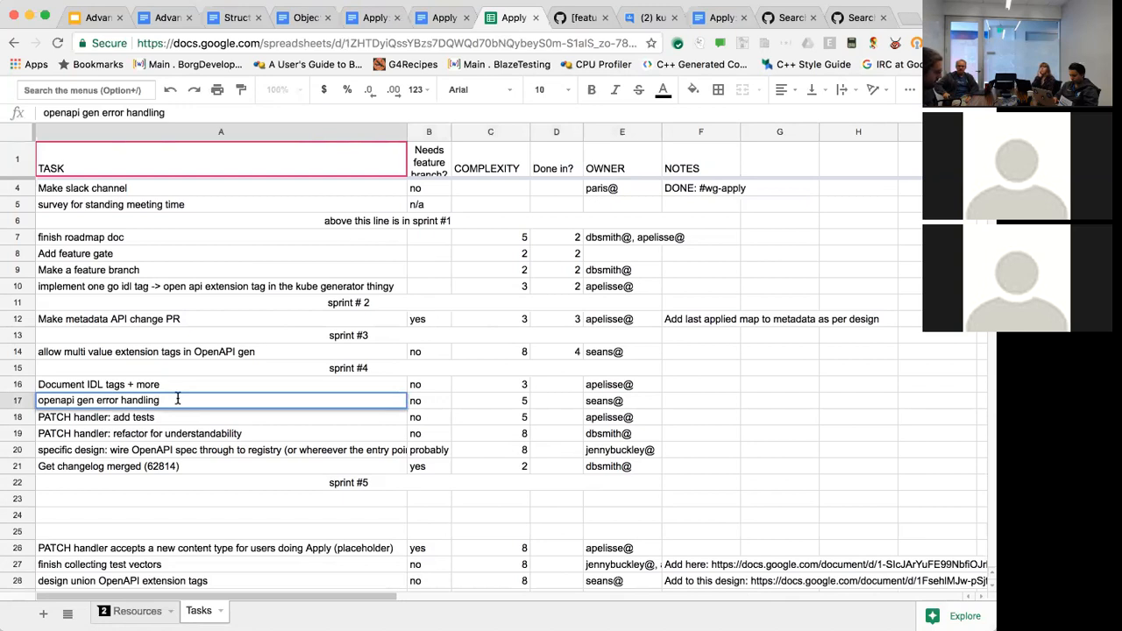
text((list t)
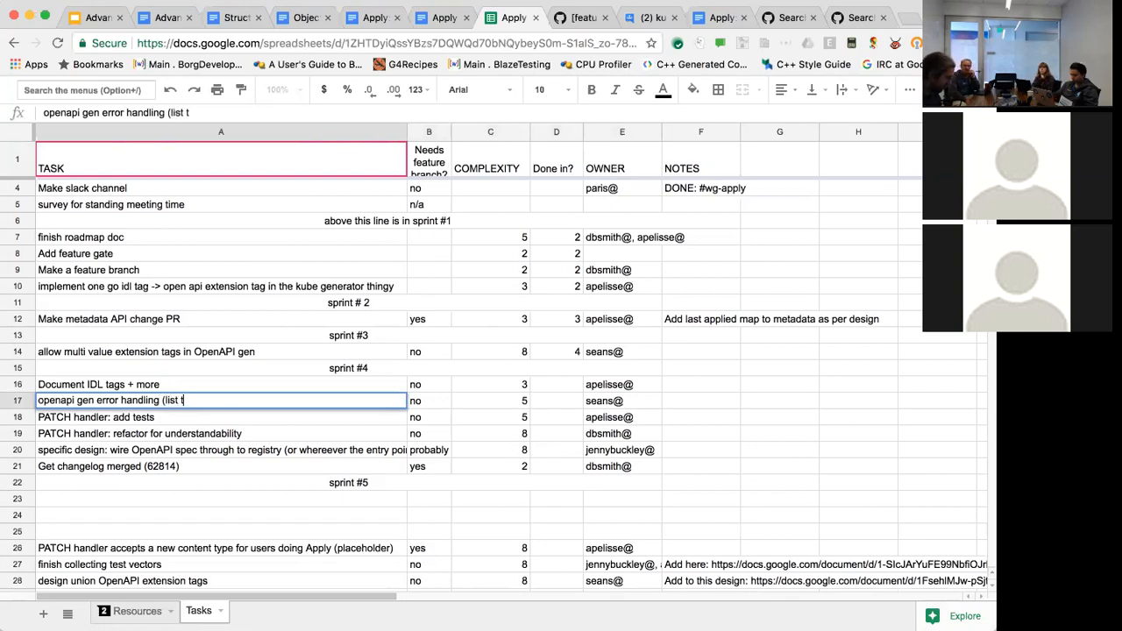
text(ype validation)
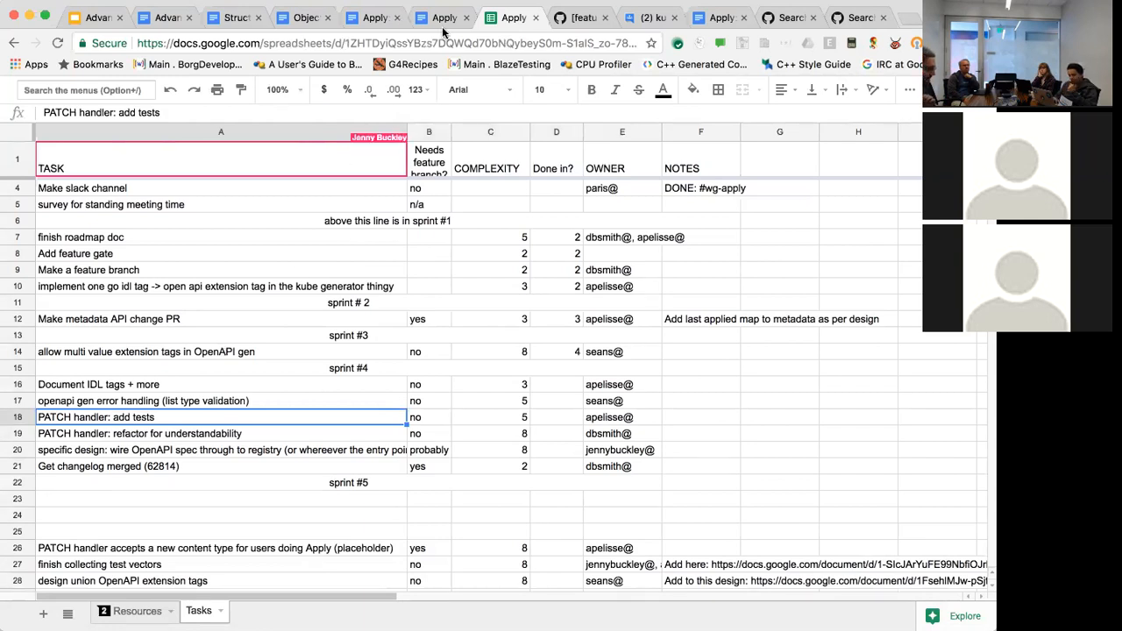
mouse_move(444, 16)
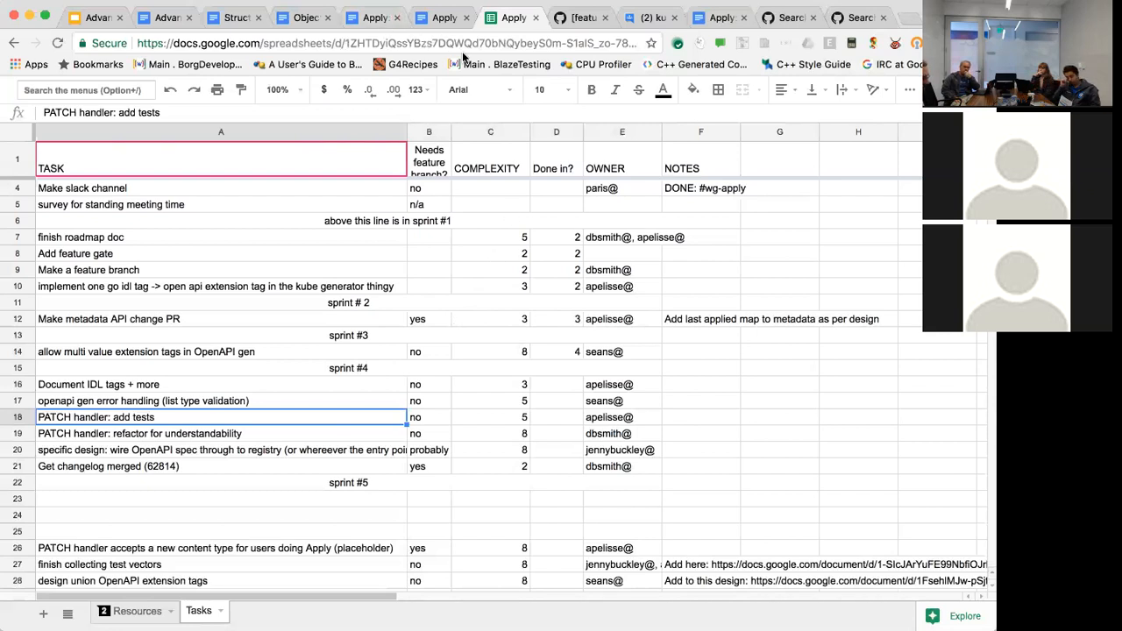
mouse_move(842, 89)
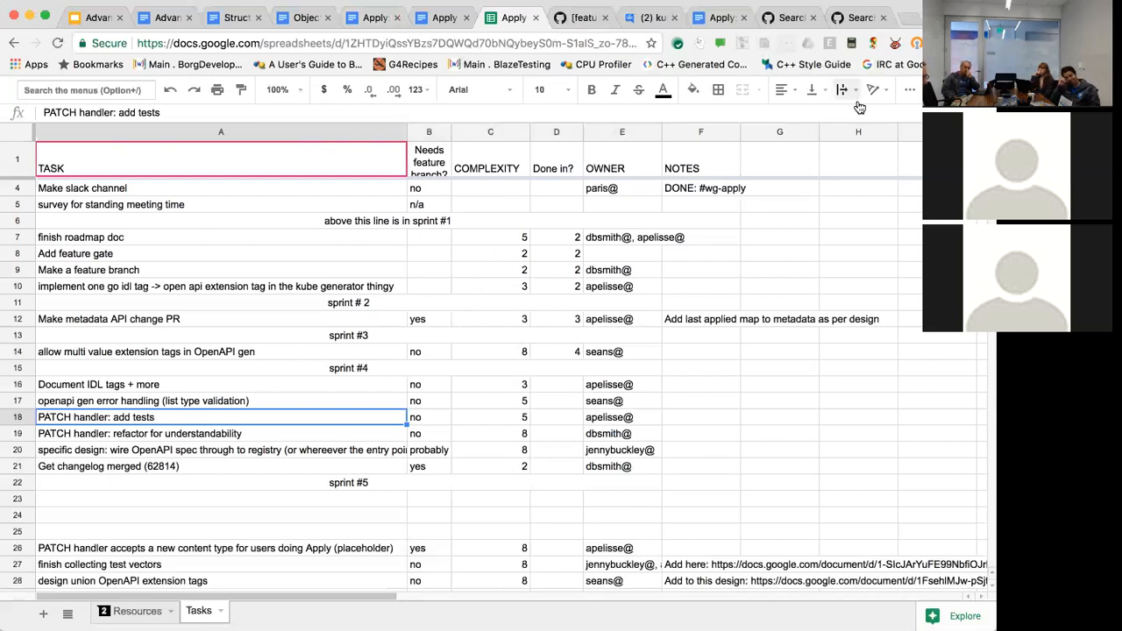
mouse_move(710, 130)
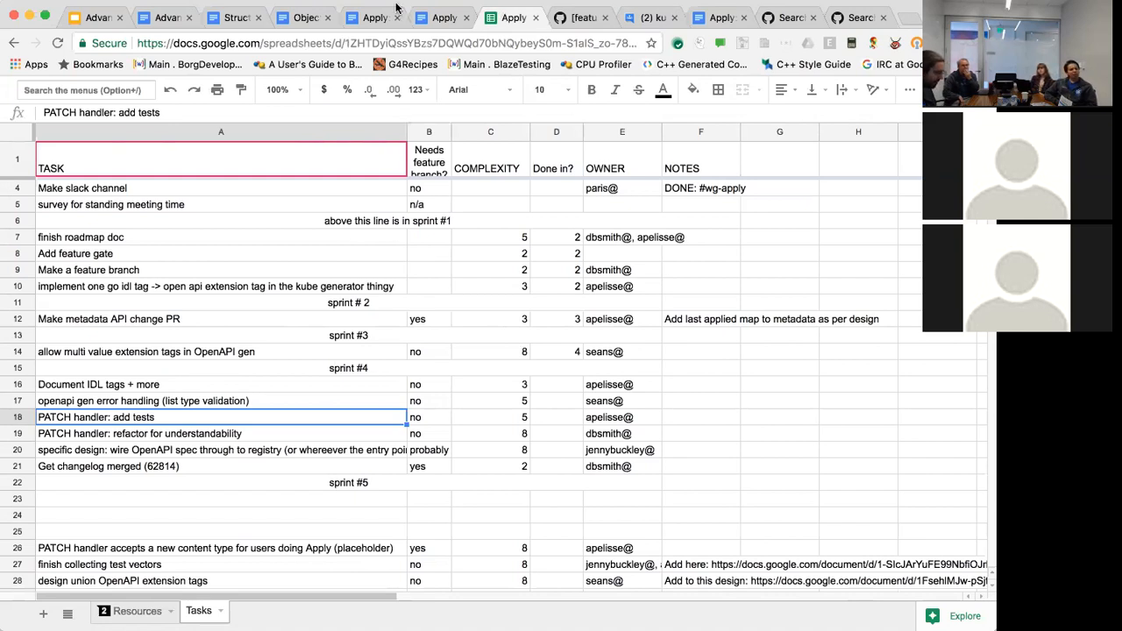
Write the 5th meeting note: Discuss more kinds of validation in OpenAPI/IDL
click(445, 17)
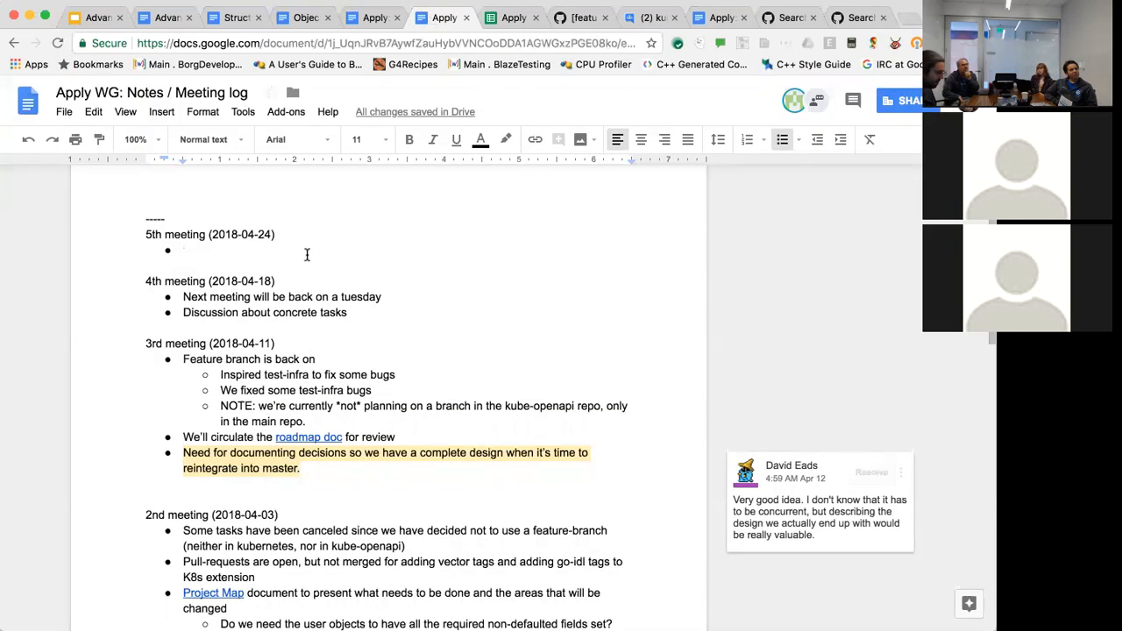
text(D)
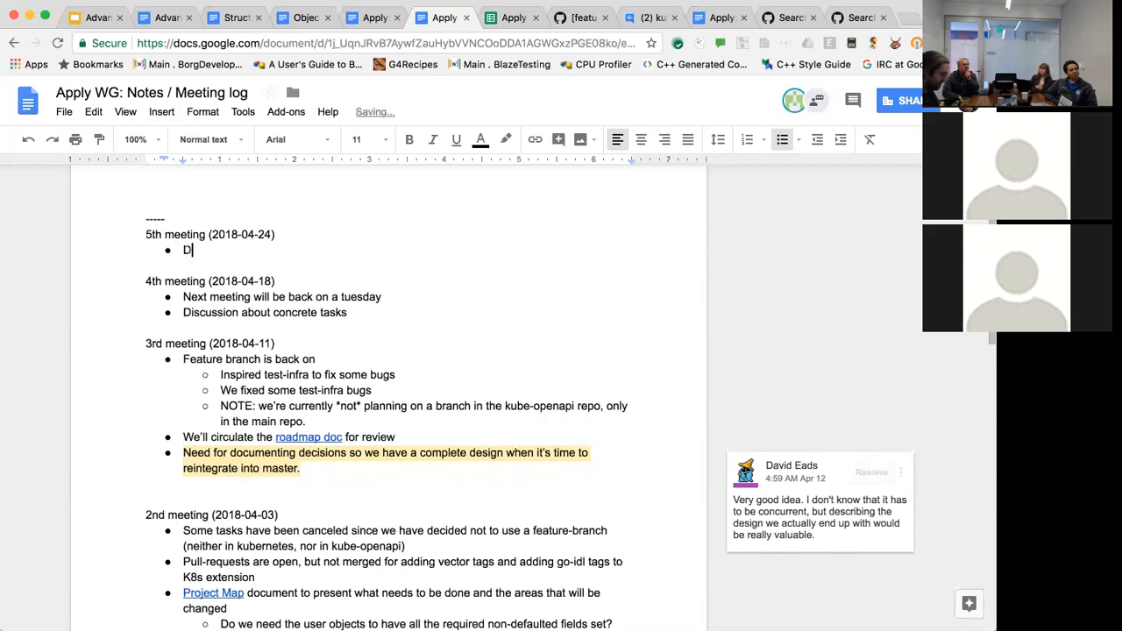
text(iss)
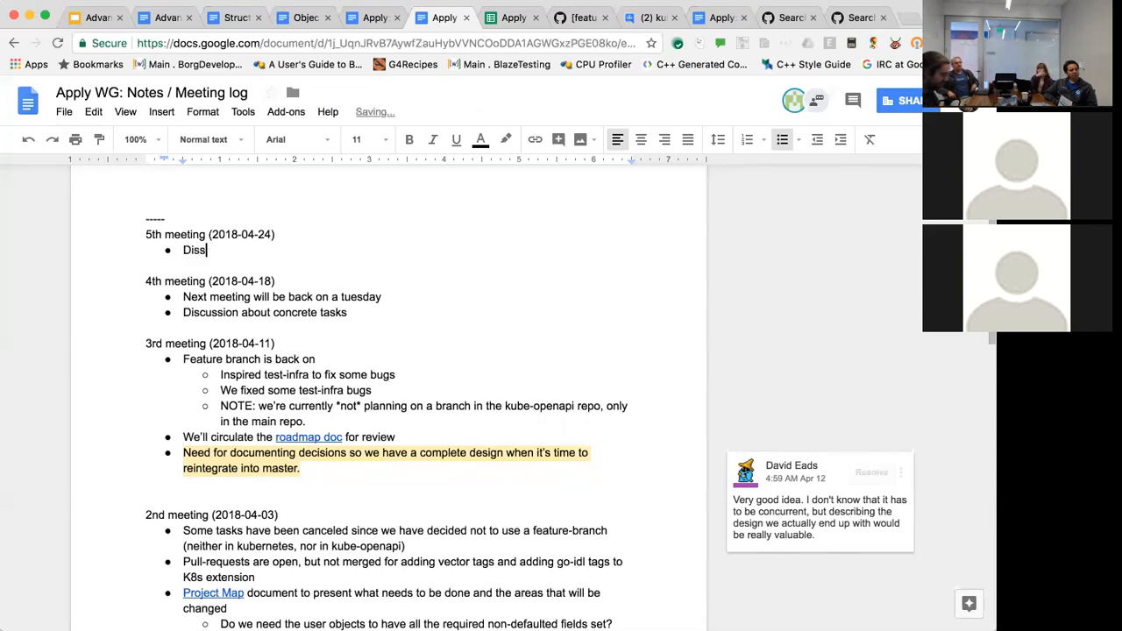
text(ussion about)
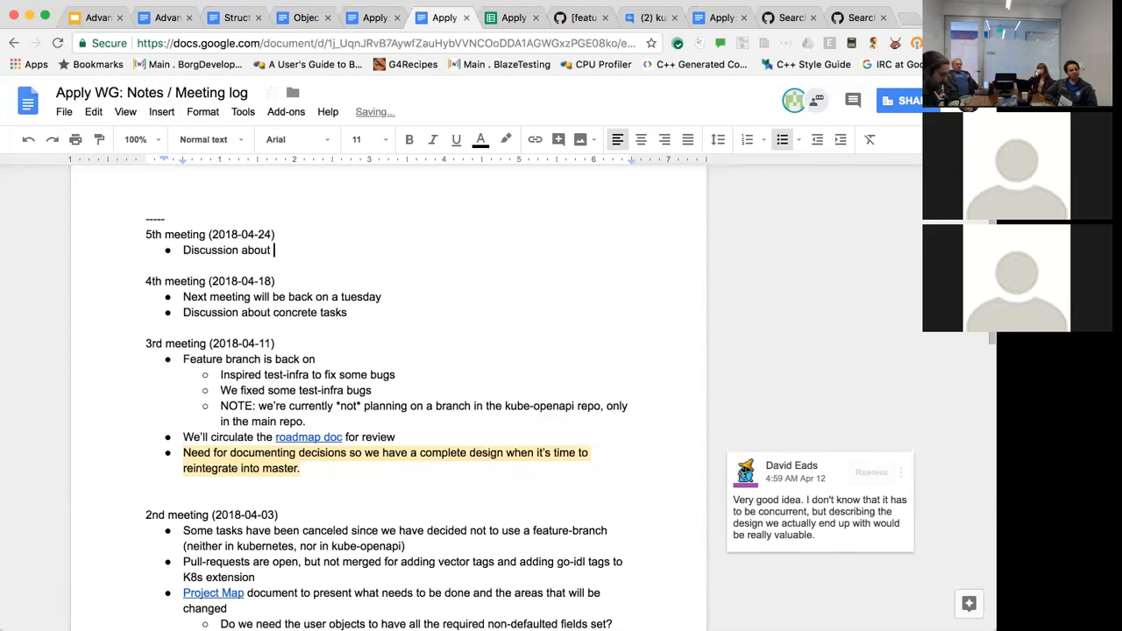
text(more kin)
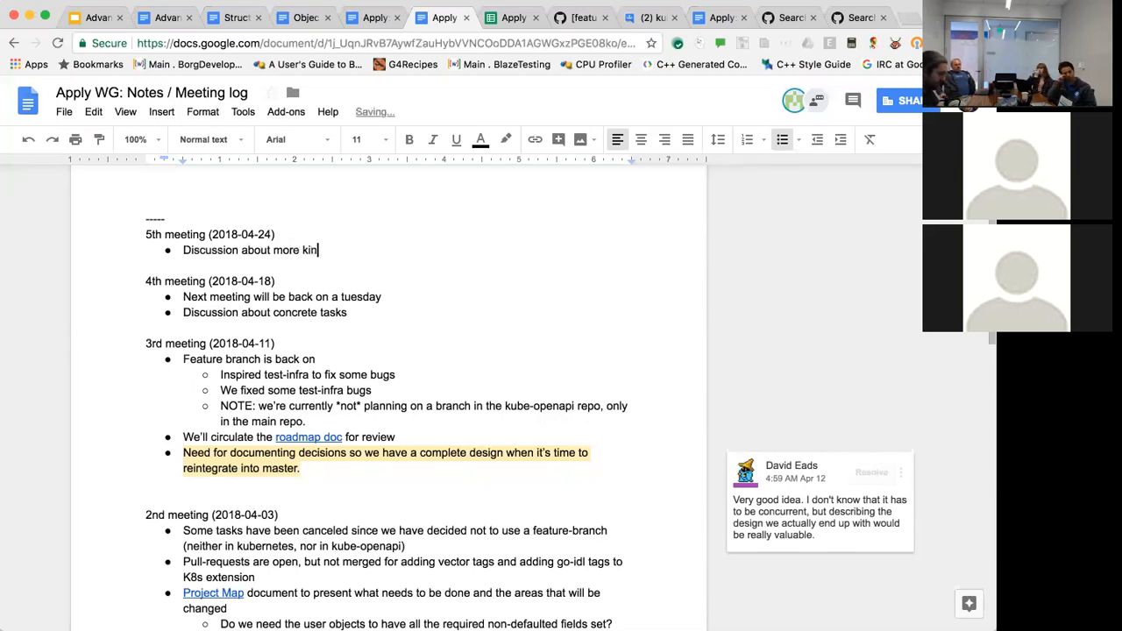
text(ds of)
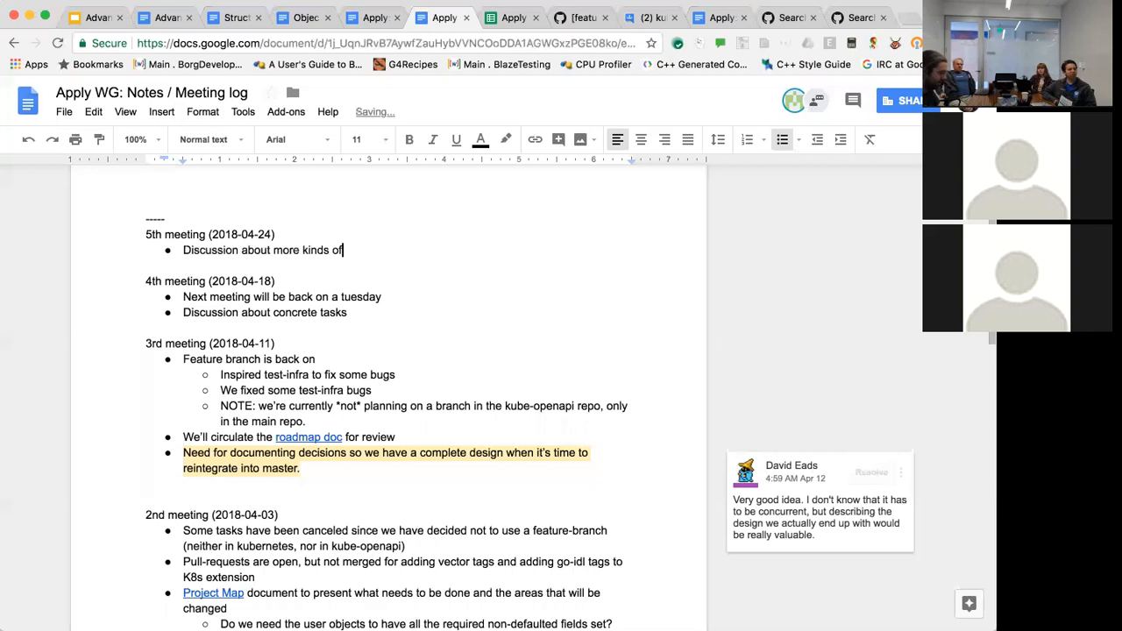
text(validaito)
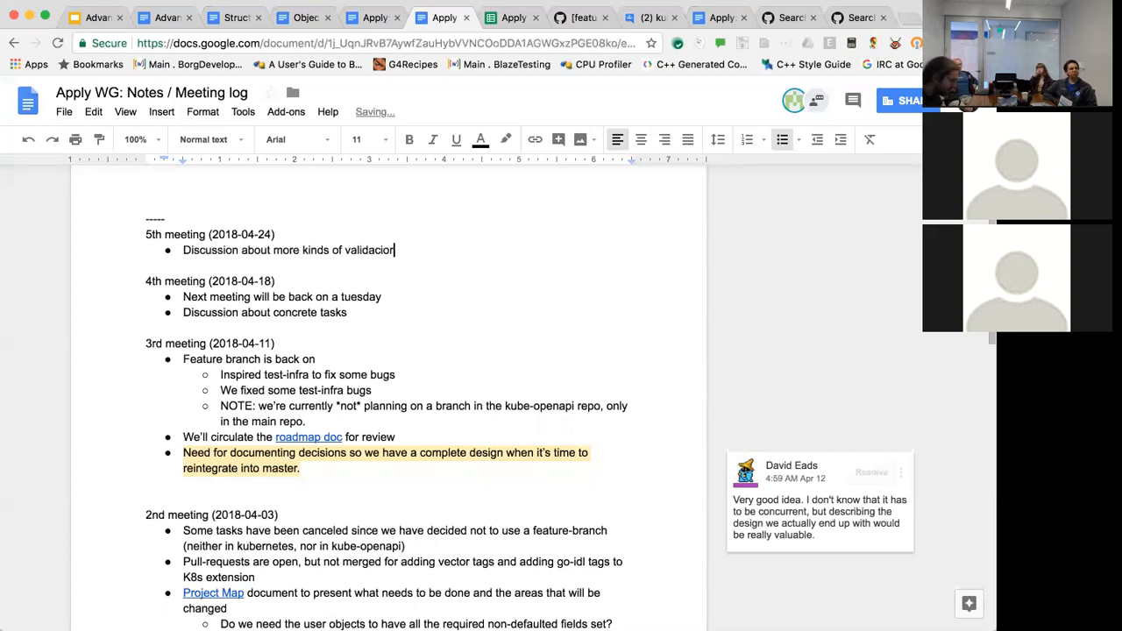
key(Backspace)
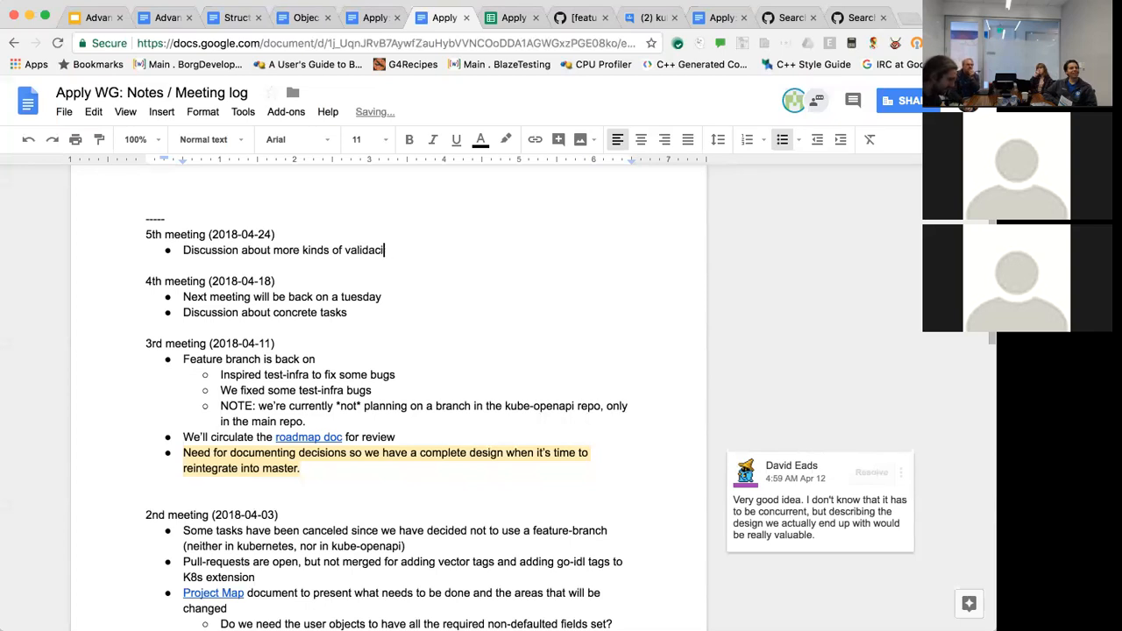
text(on)
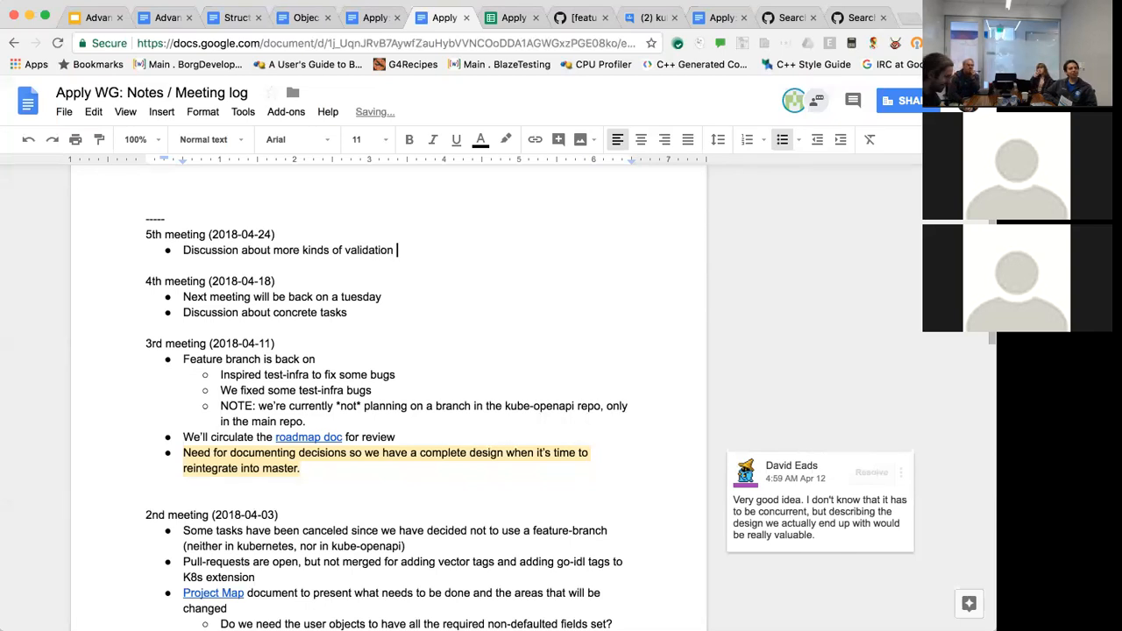
text(in OpenAPI/ID)
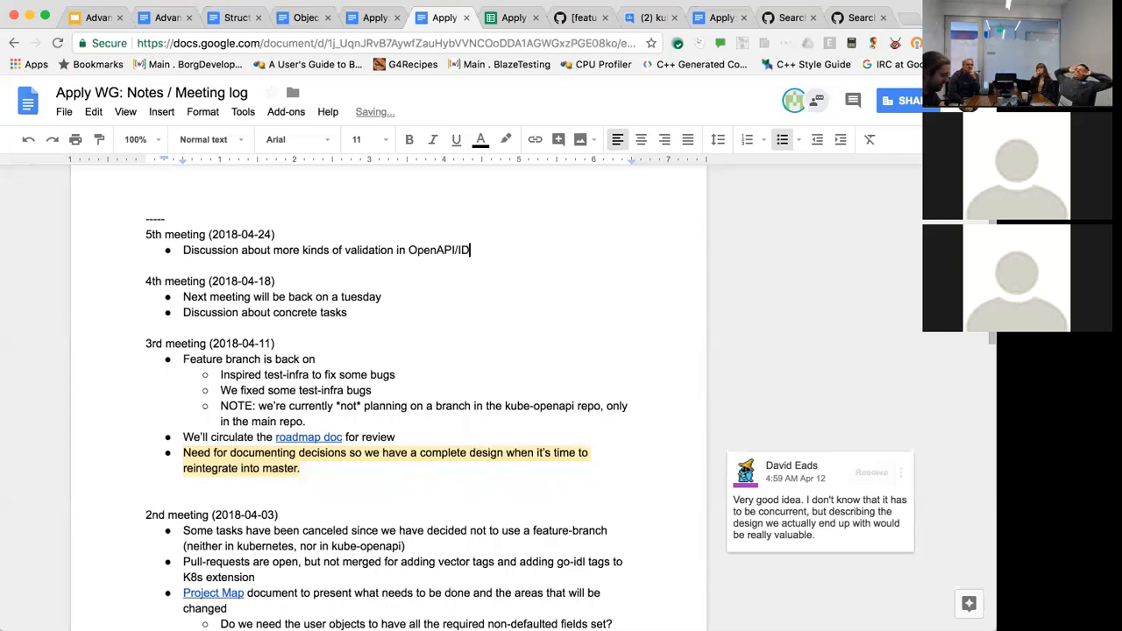
text(L.)
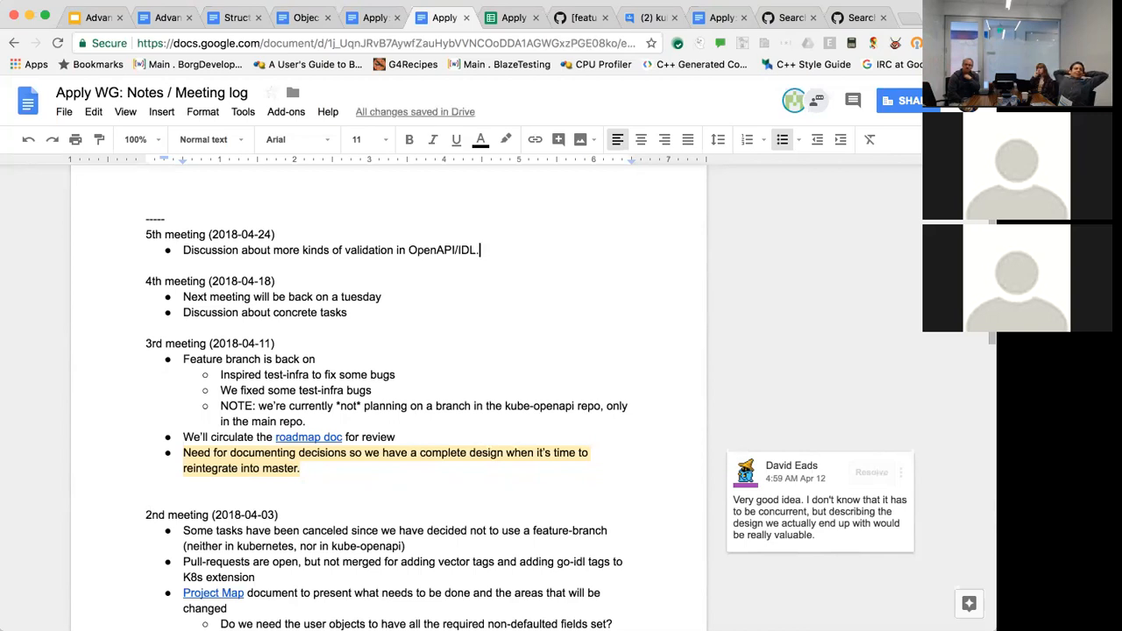
Add the examples (min/max, regexp, strlen) and the remark about prerequisites for our efforts
text((min/max, regex)
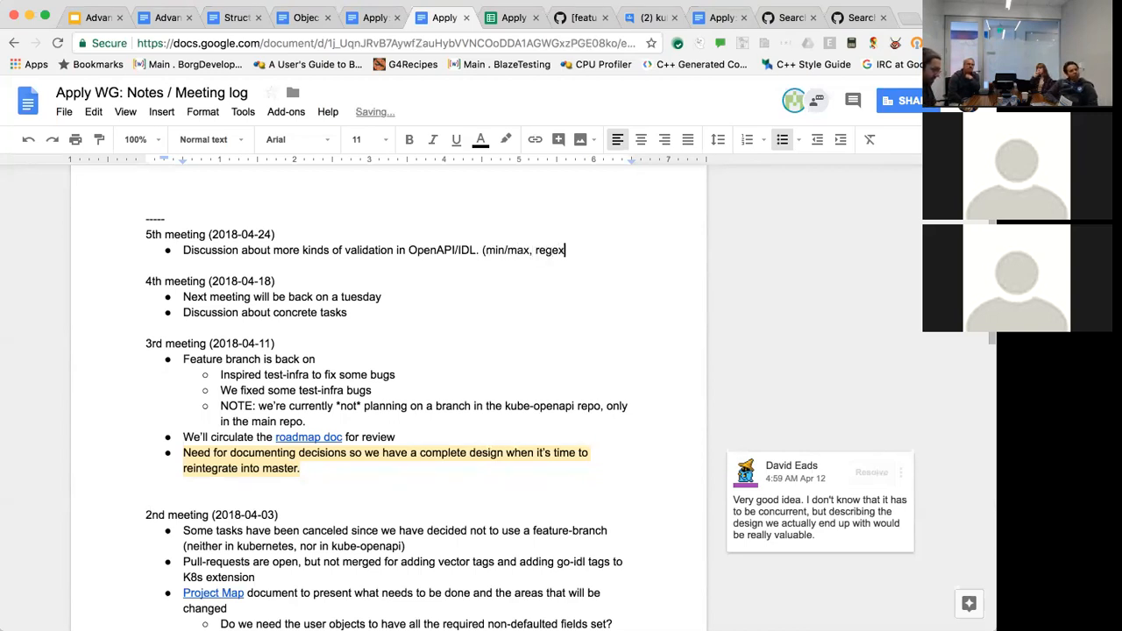
text(p,)
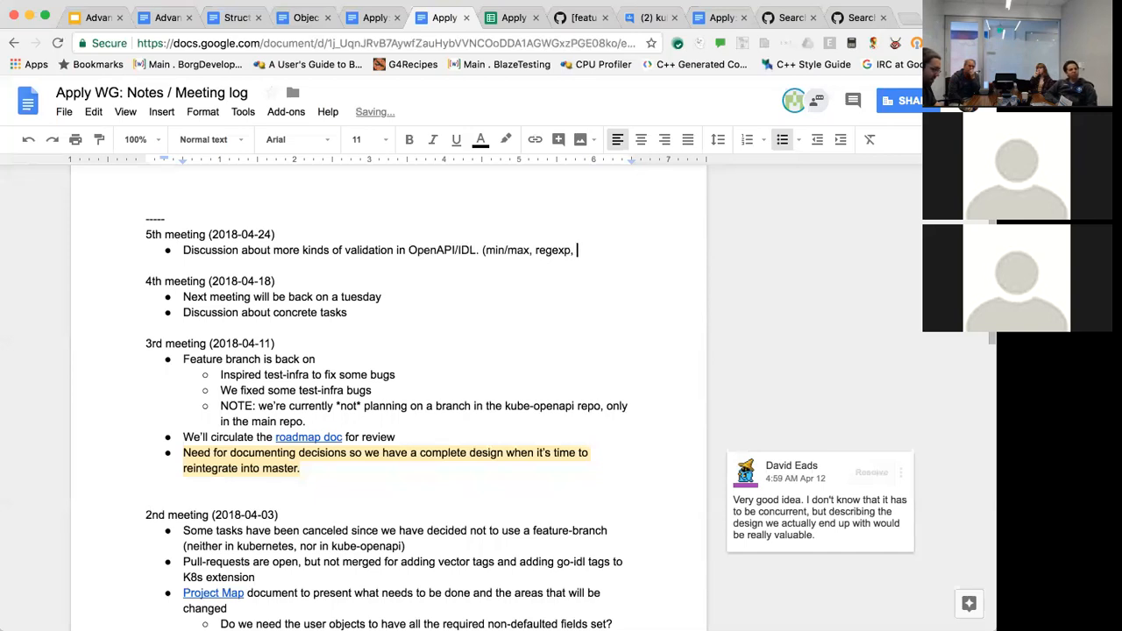
text(str)
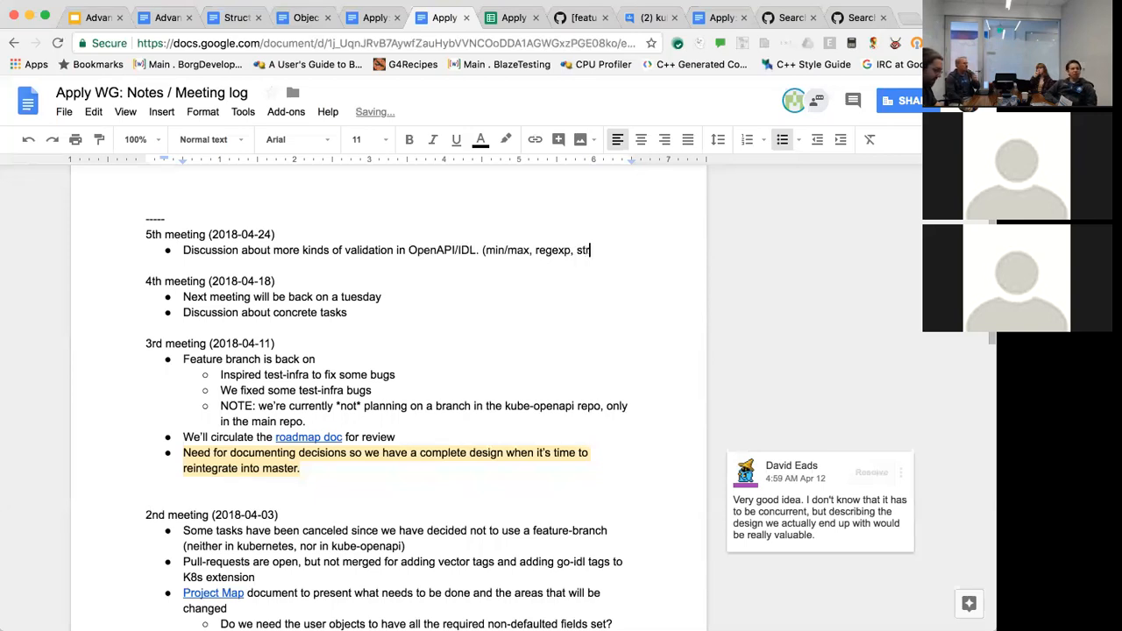
text(len))
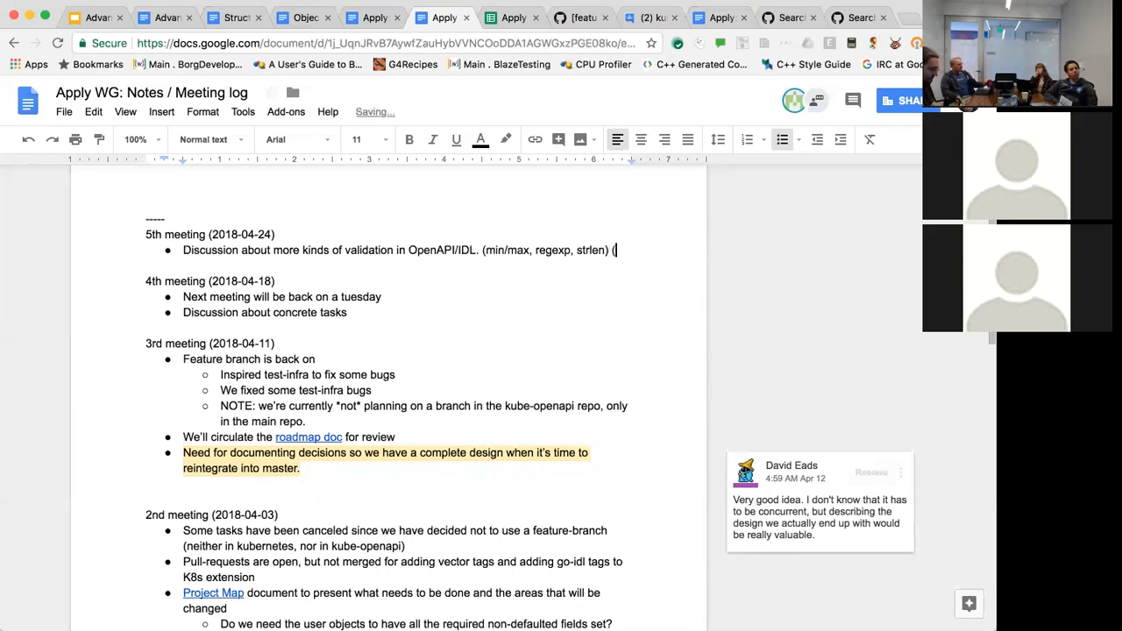
text((we will have to solve th)
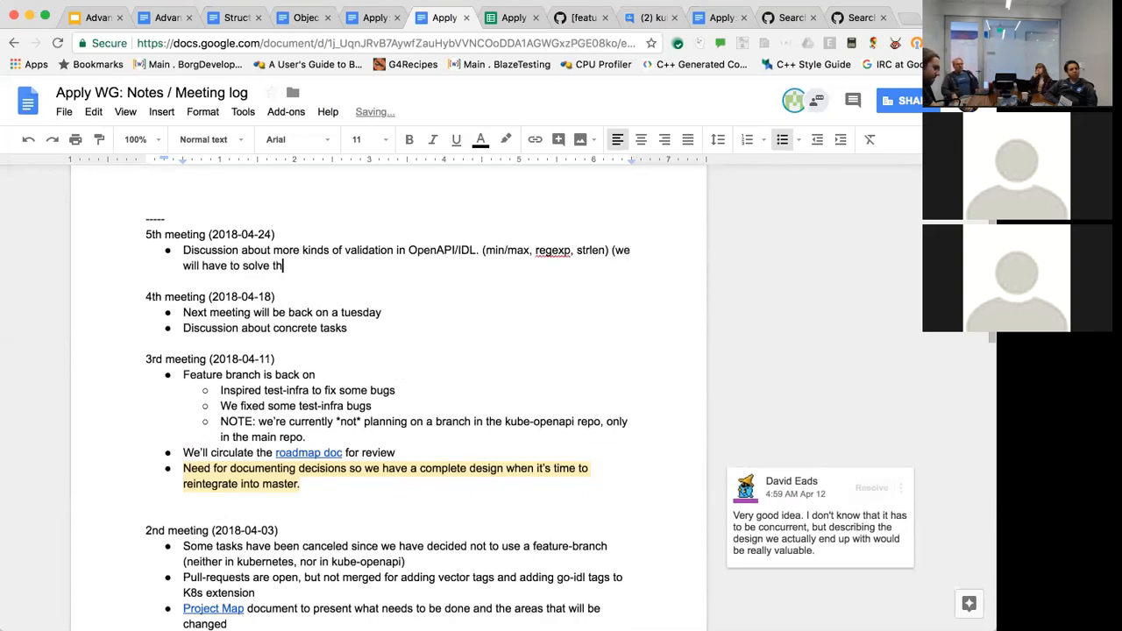
text(e pref)
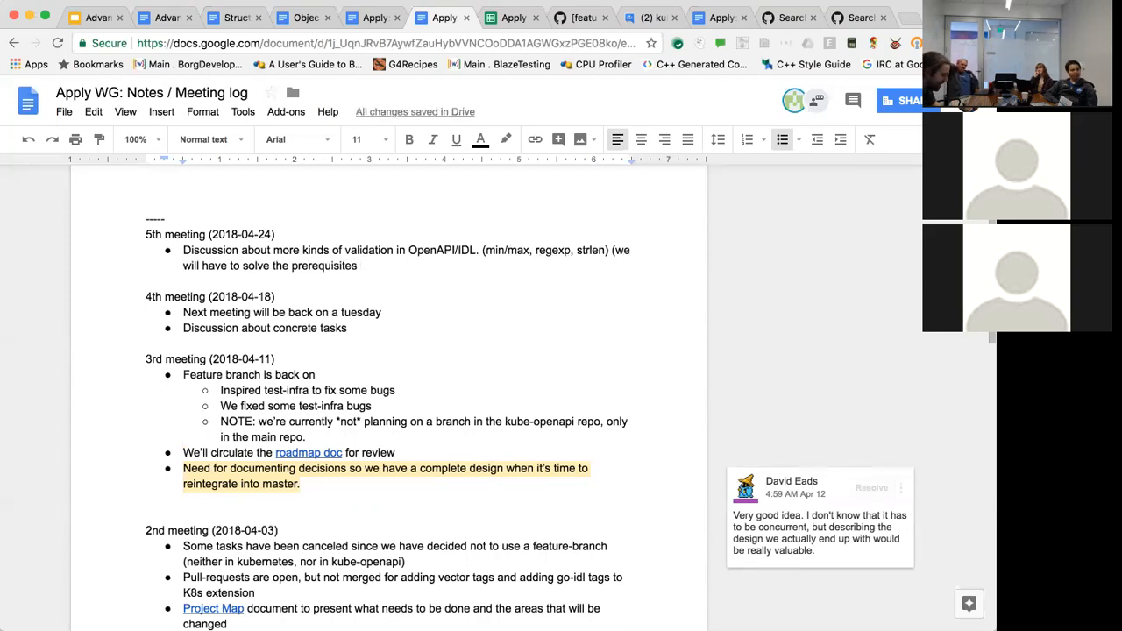
text(for our)
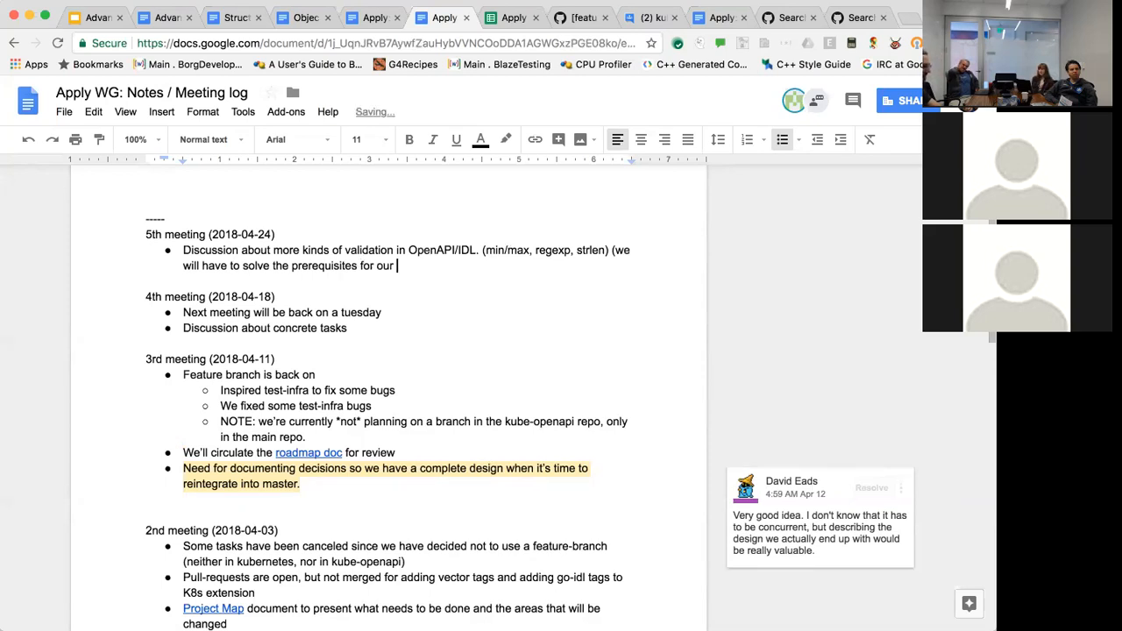
text(efforts)
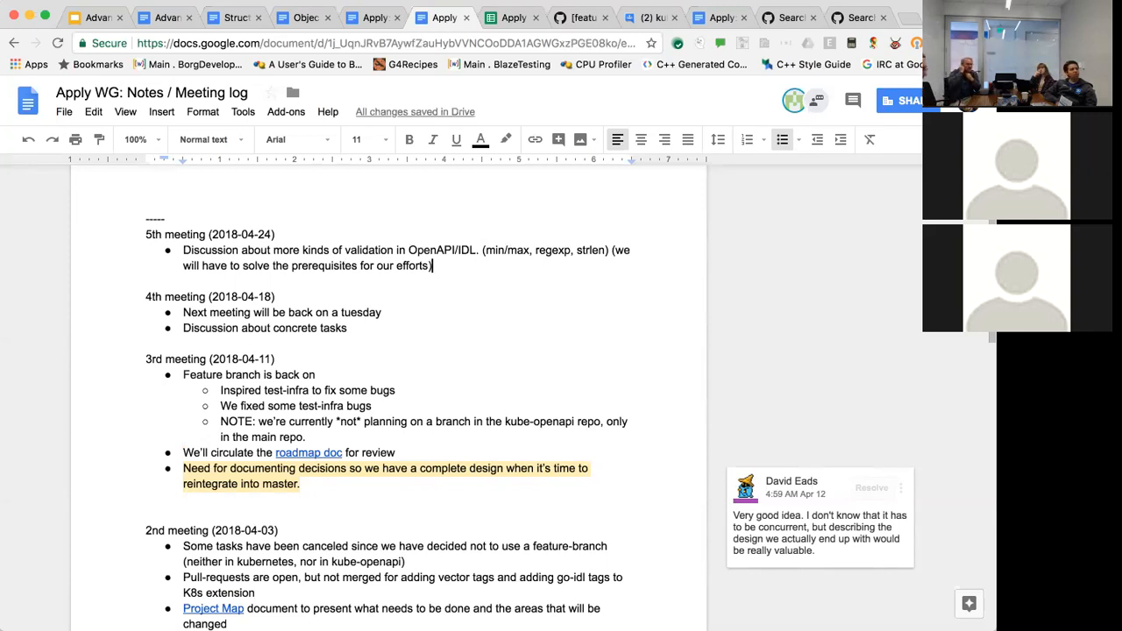
Return to the task tracker and select the design union OpenAPI extension tags task under sprint #5
click(512, 17)
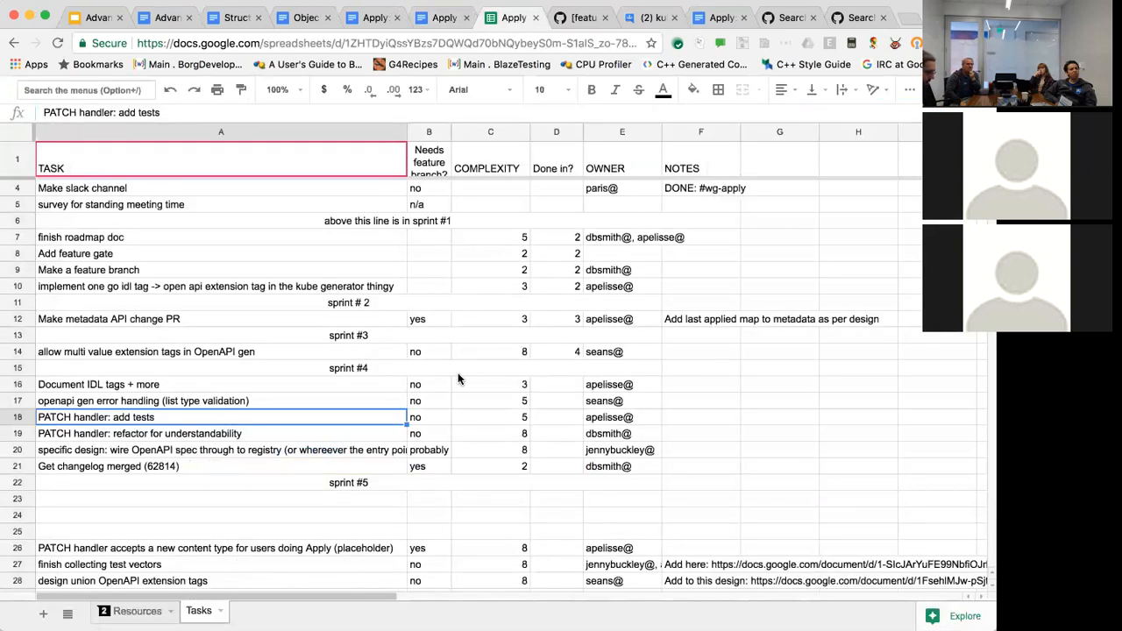
mouse_move(570, 412)
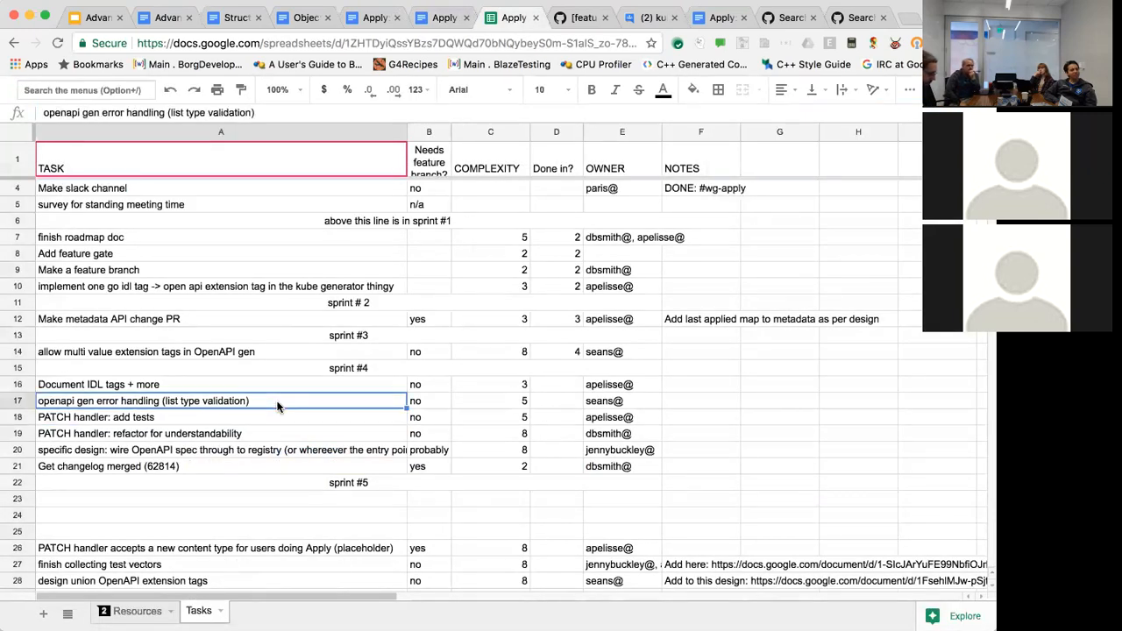
scroll(down, 3)
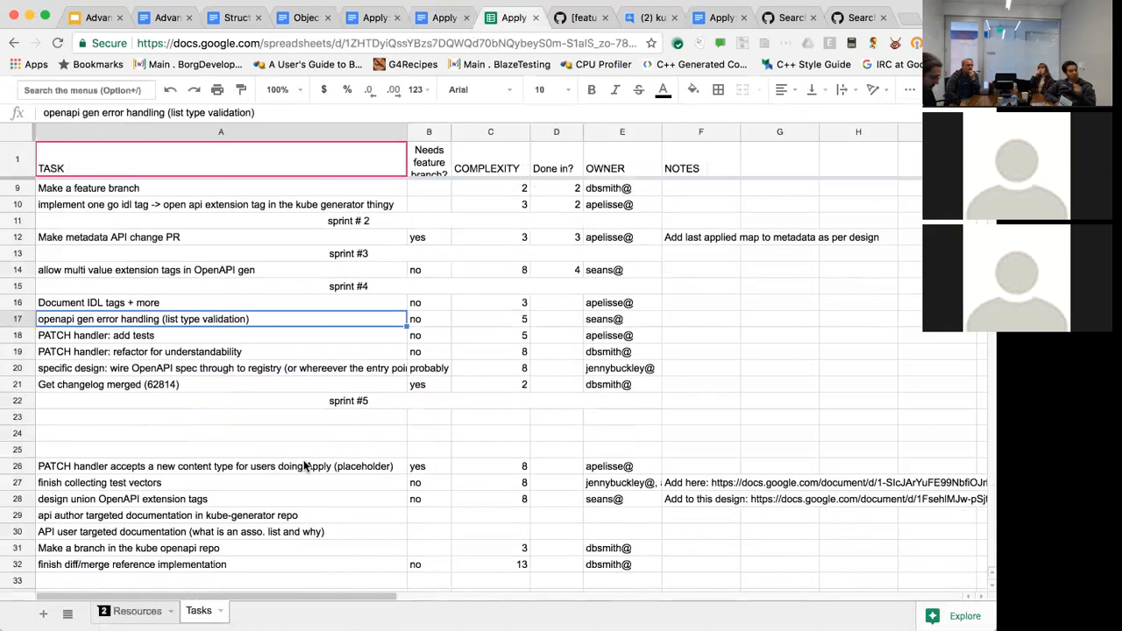
click(123, 499)
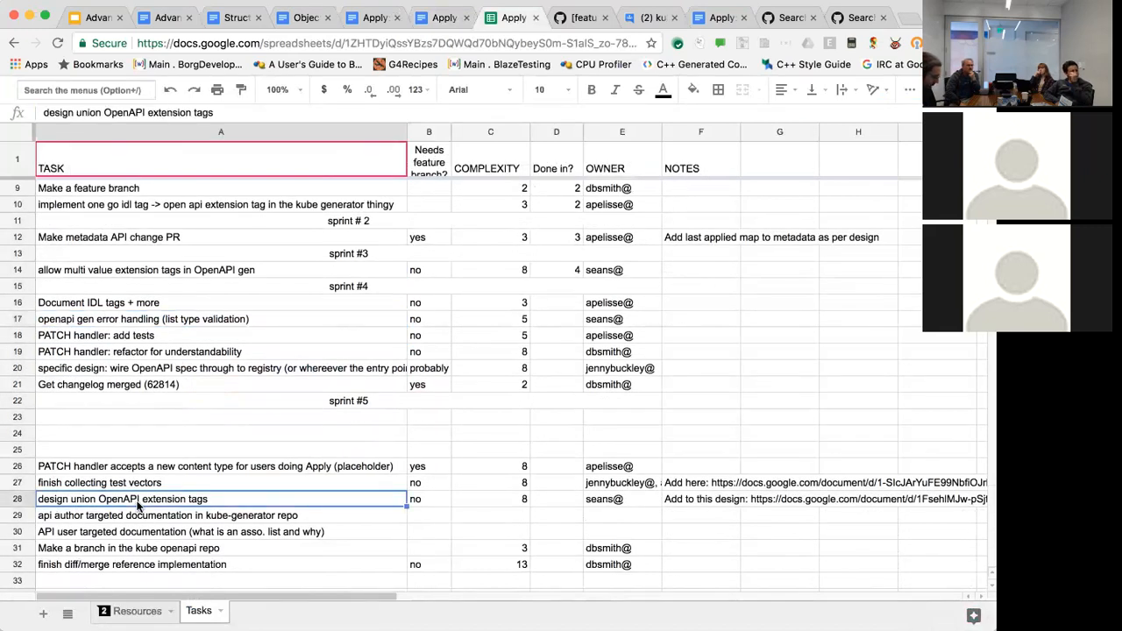